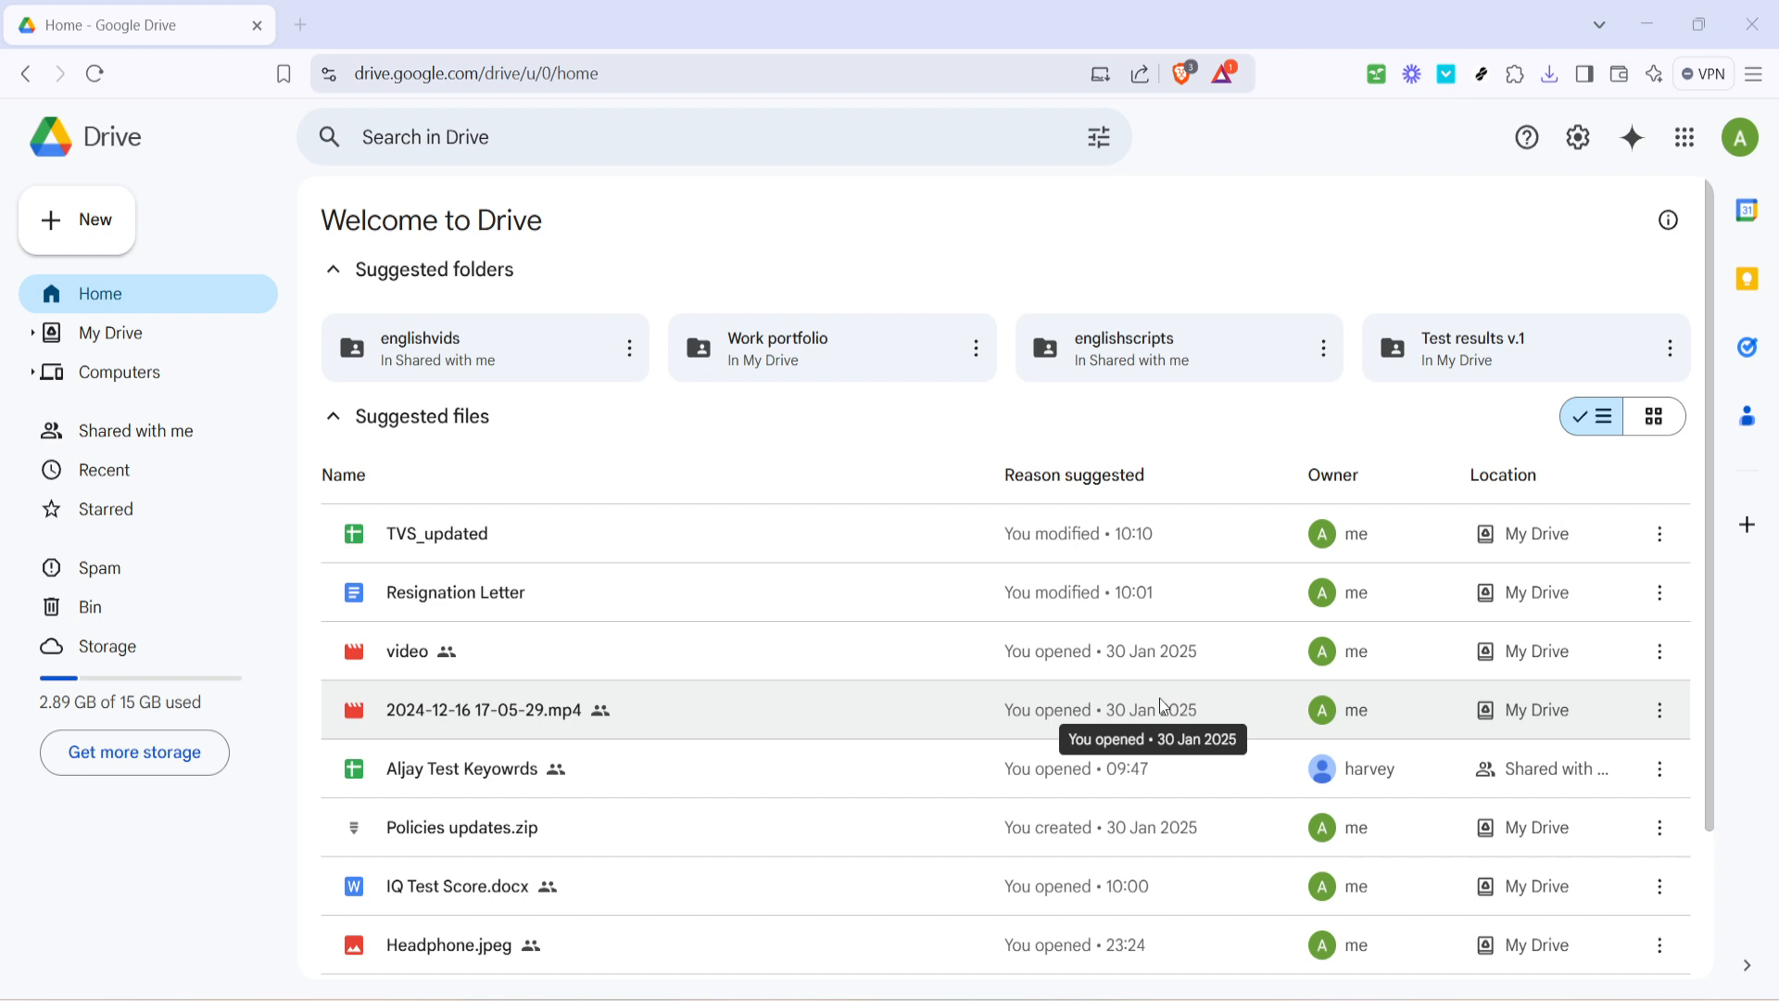
pyautogui.moveTo(940, 622)
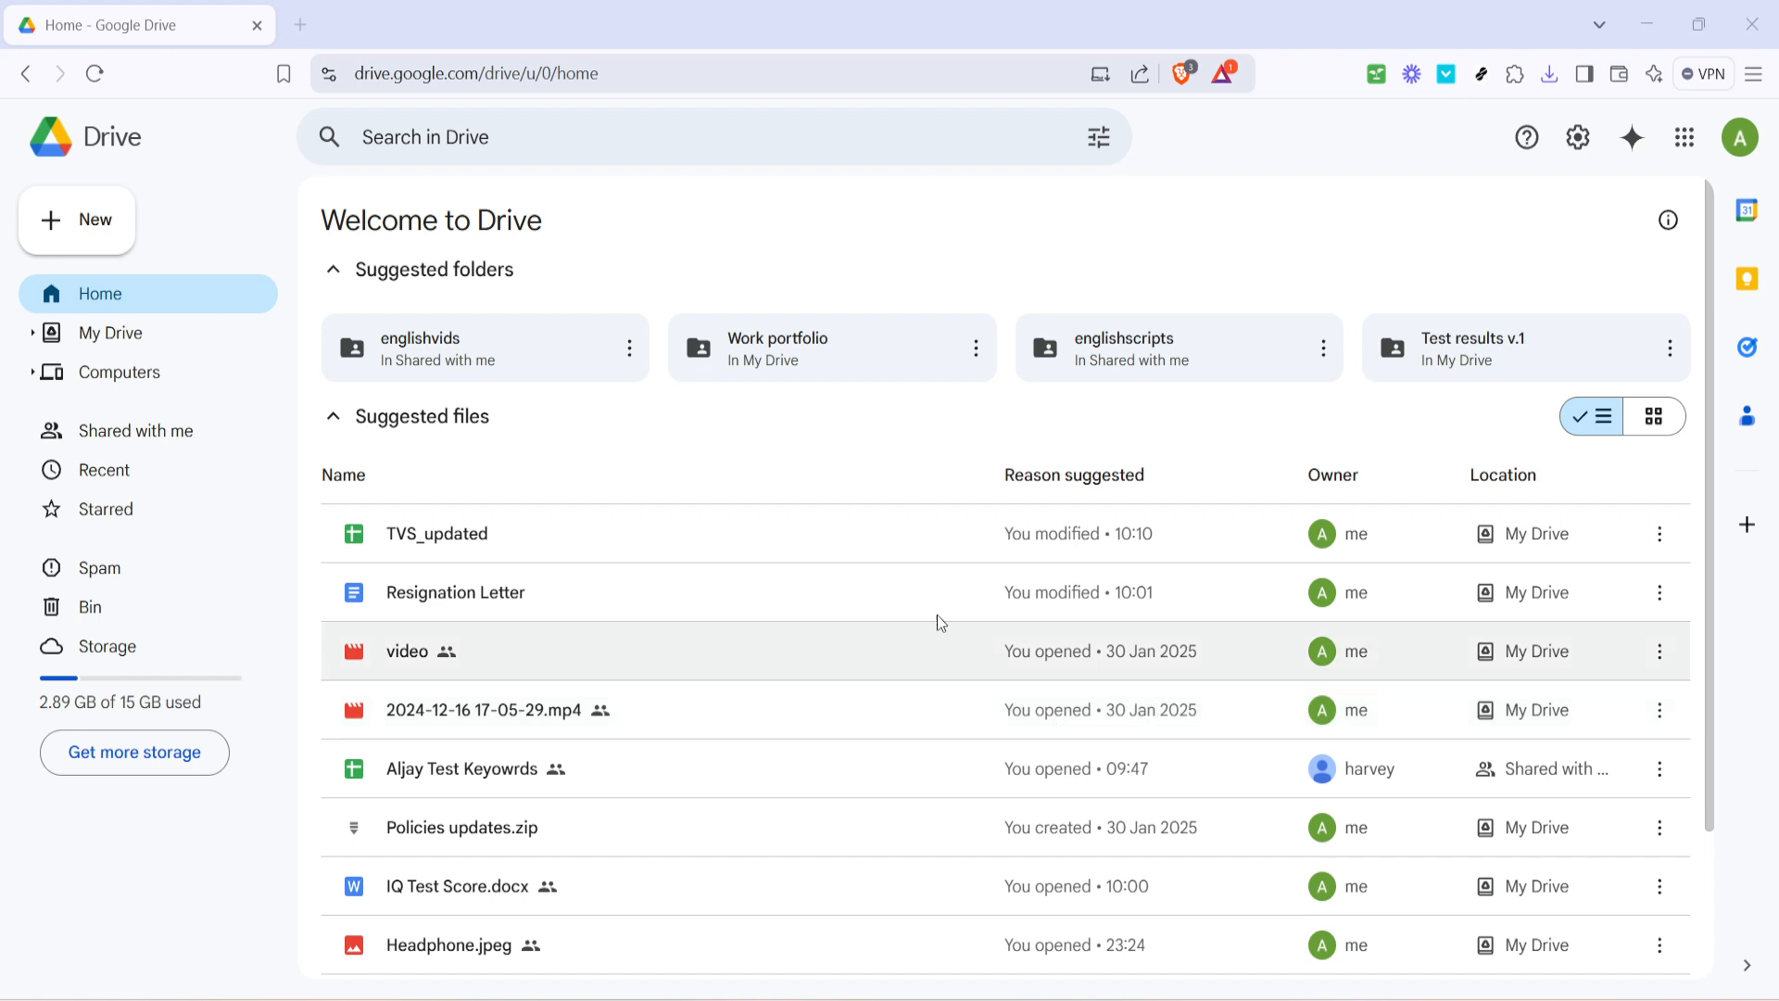
pyautogui.moveTo(866, 457)
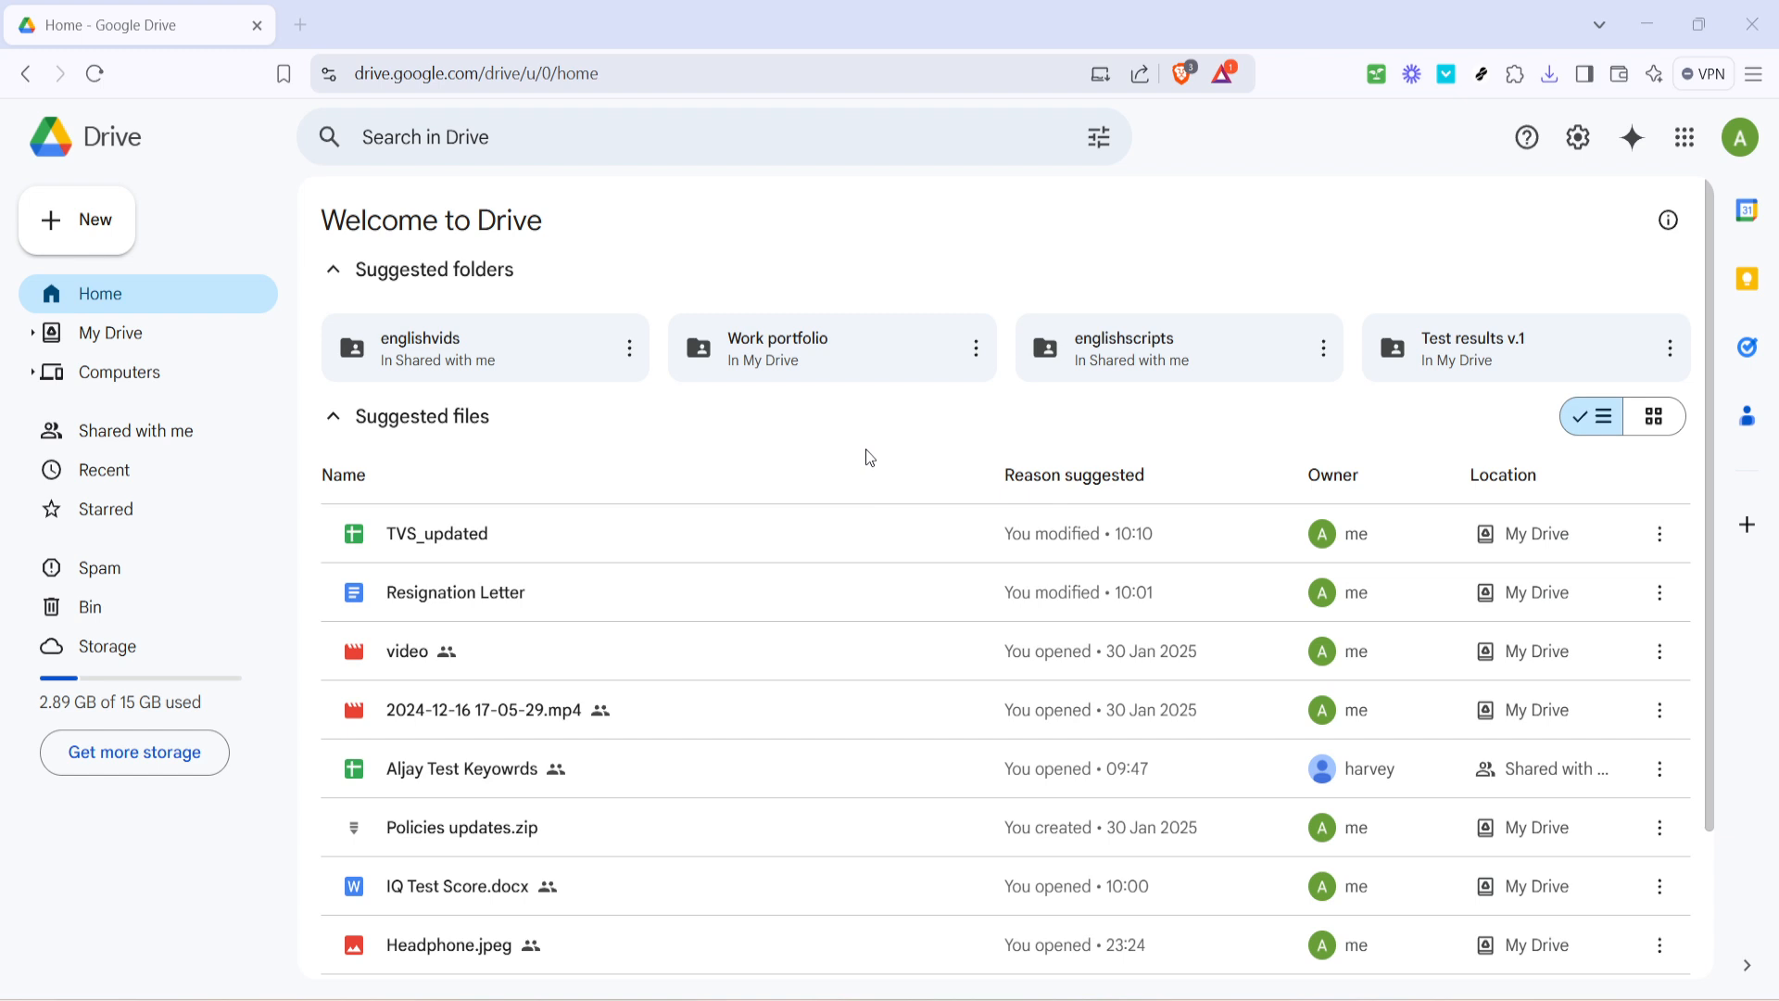
pyautogui.moveTo(825, 466)
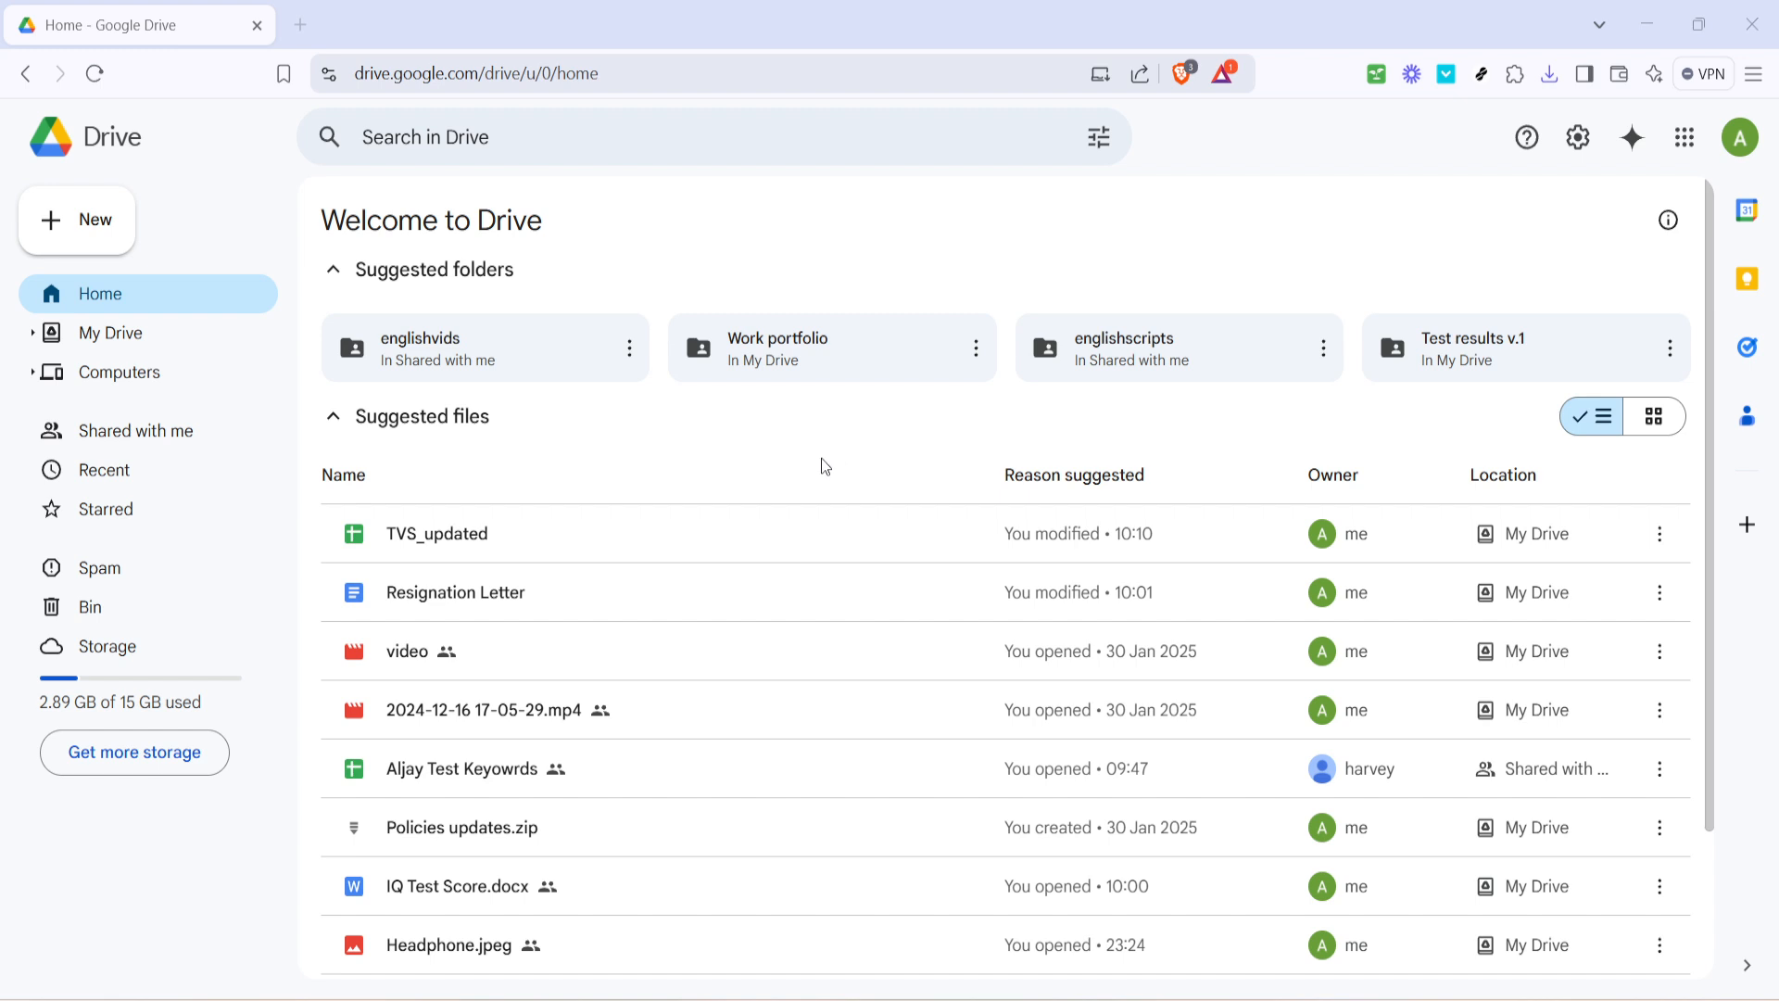
pyautogui.moveTo(673, 525)
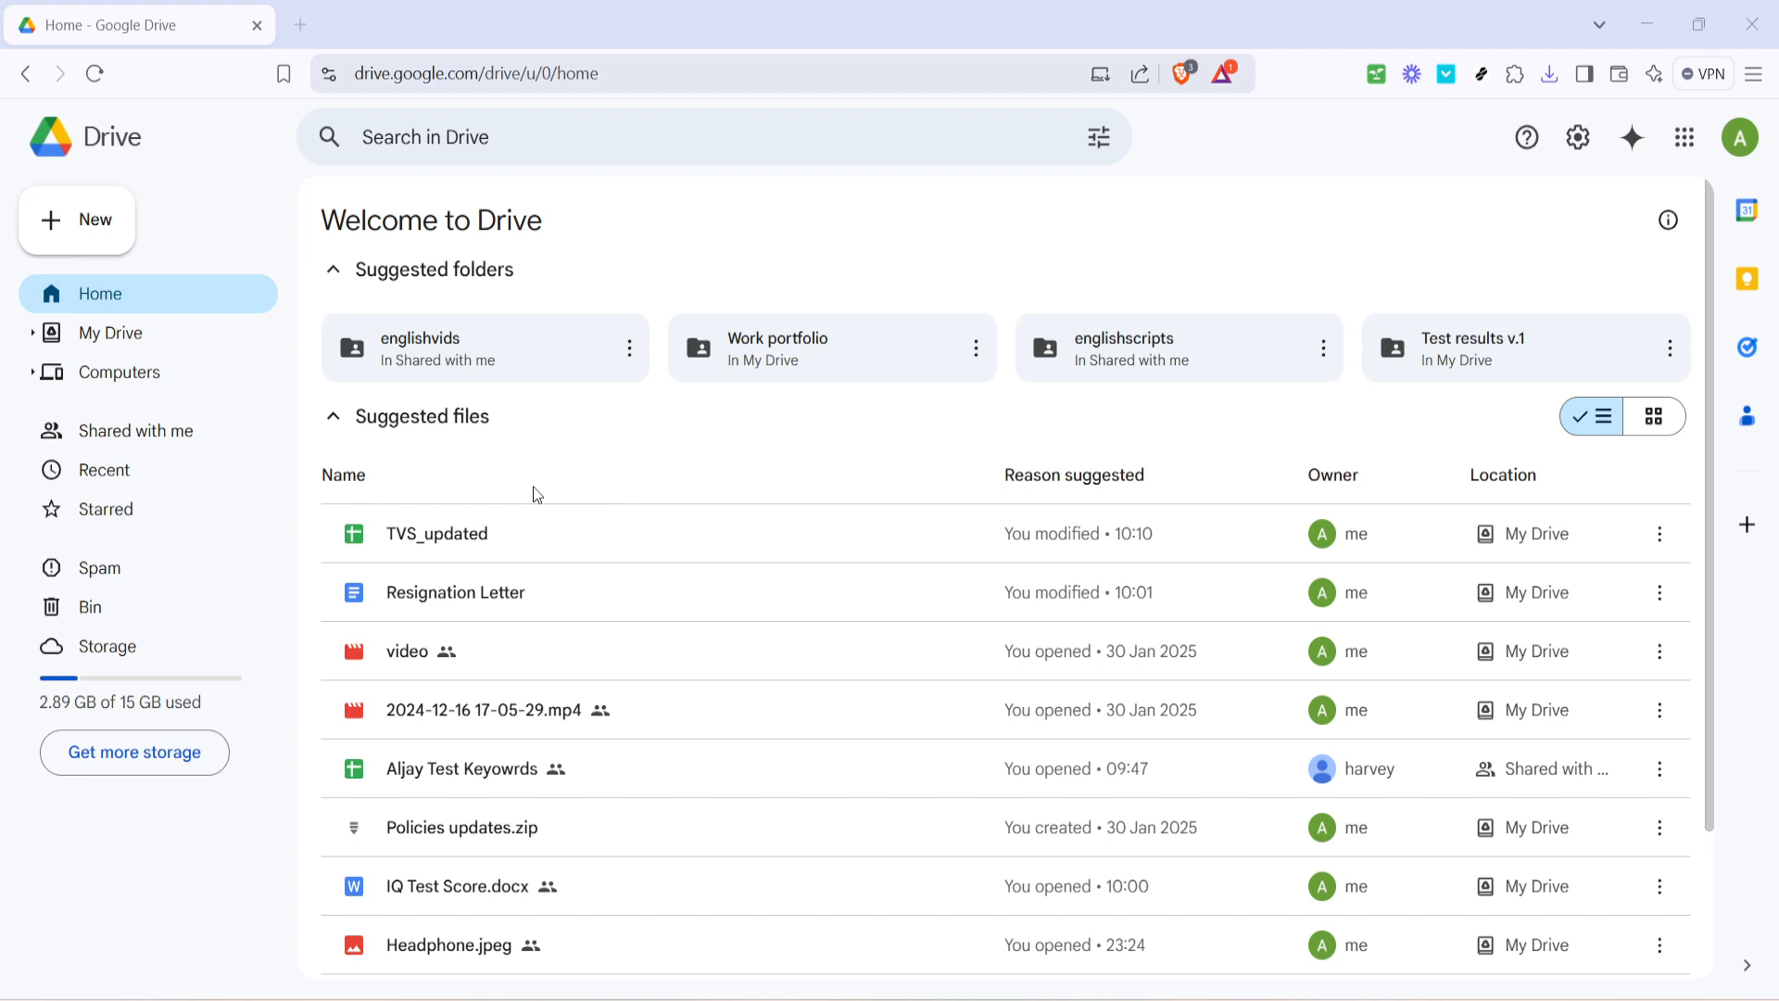
pyautogui.moveTo(131, 429)
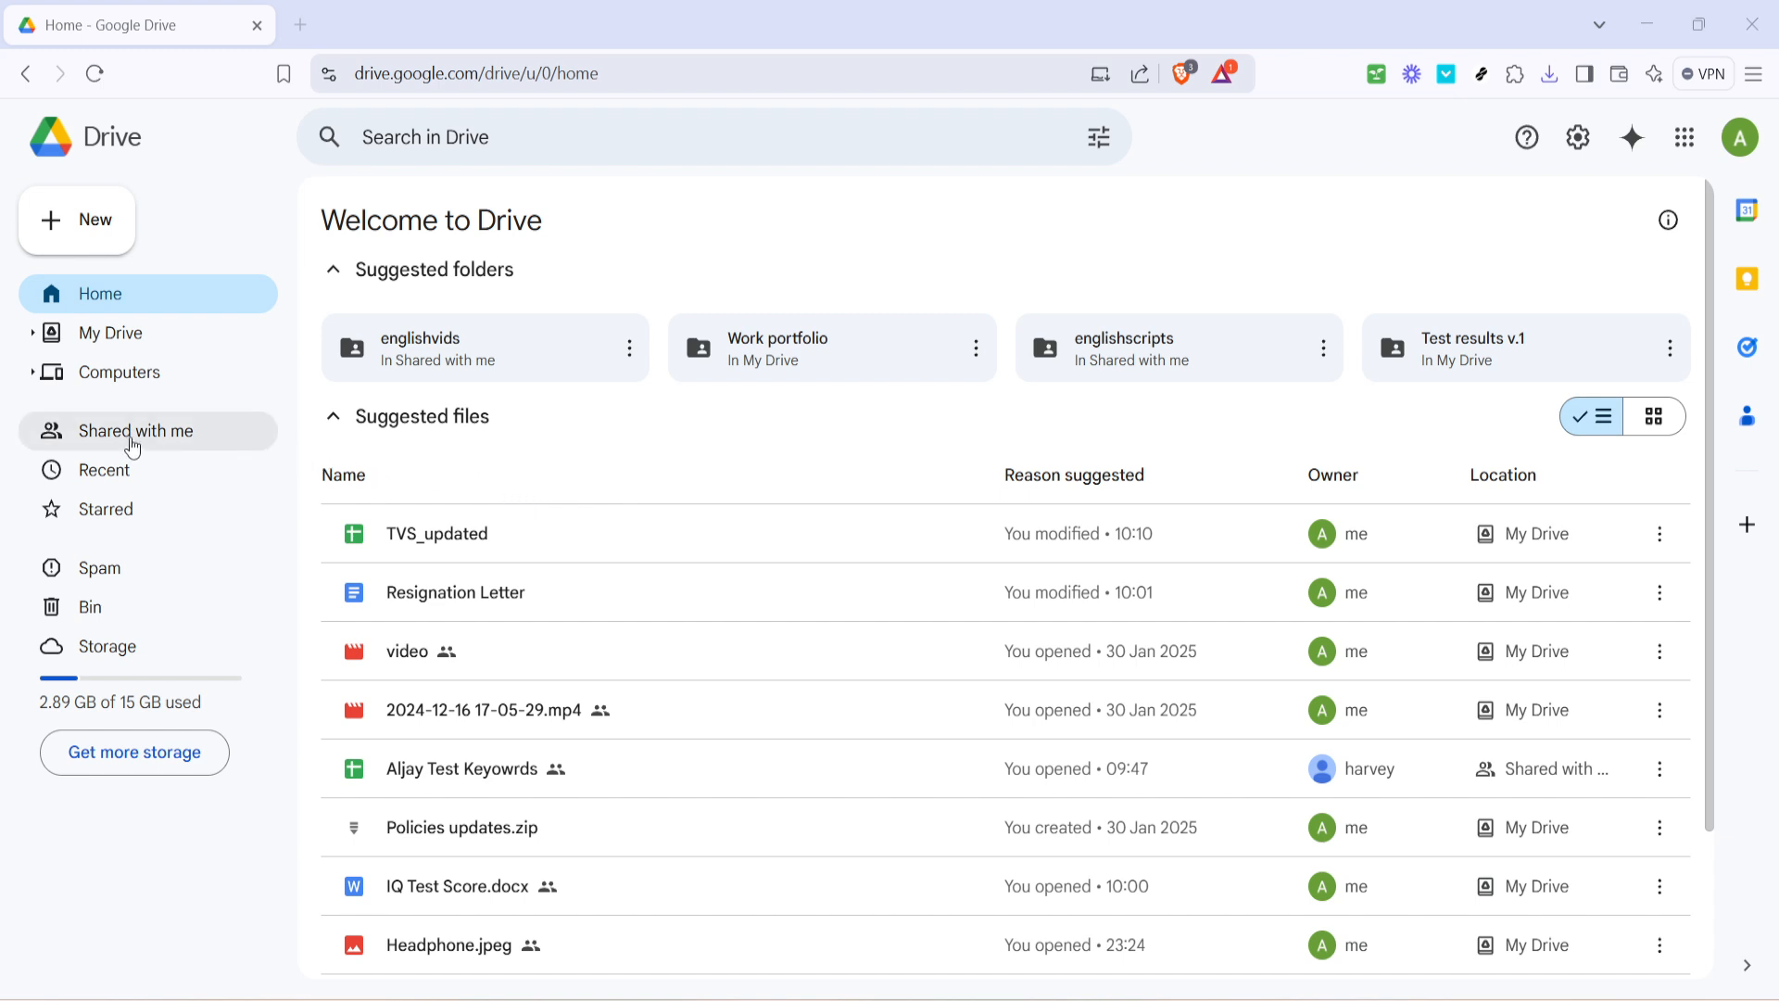
pyautogui.moveTo(129, 430)
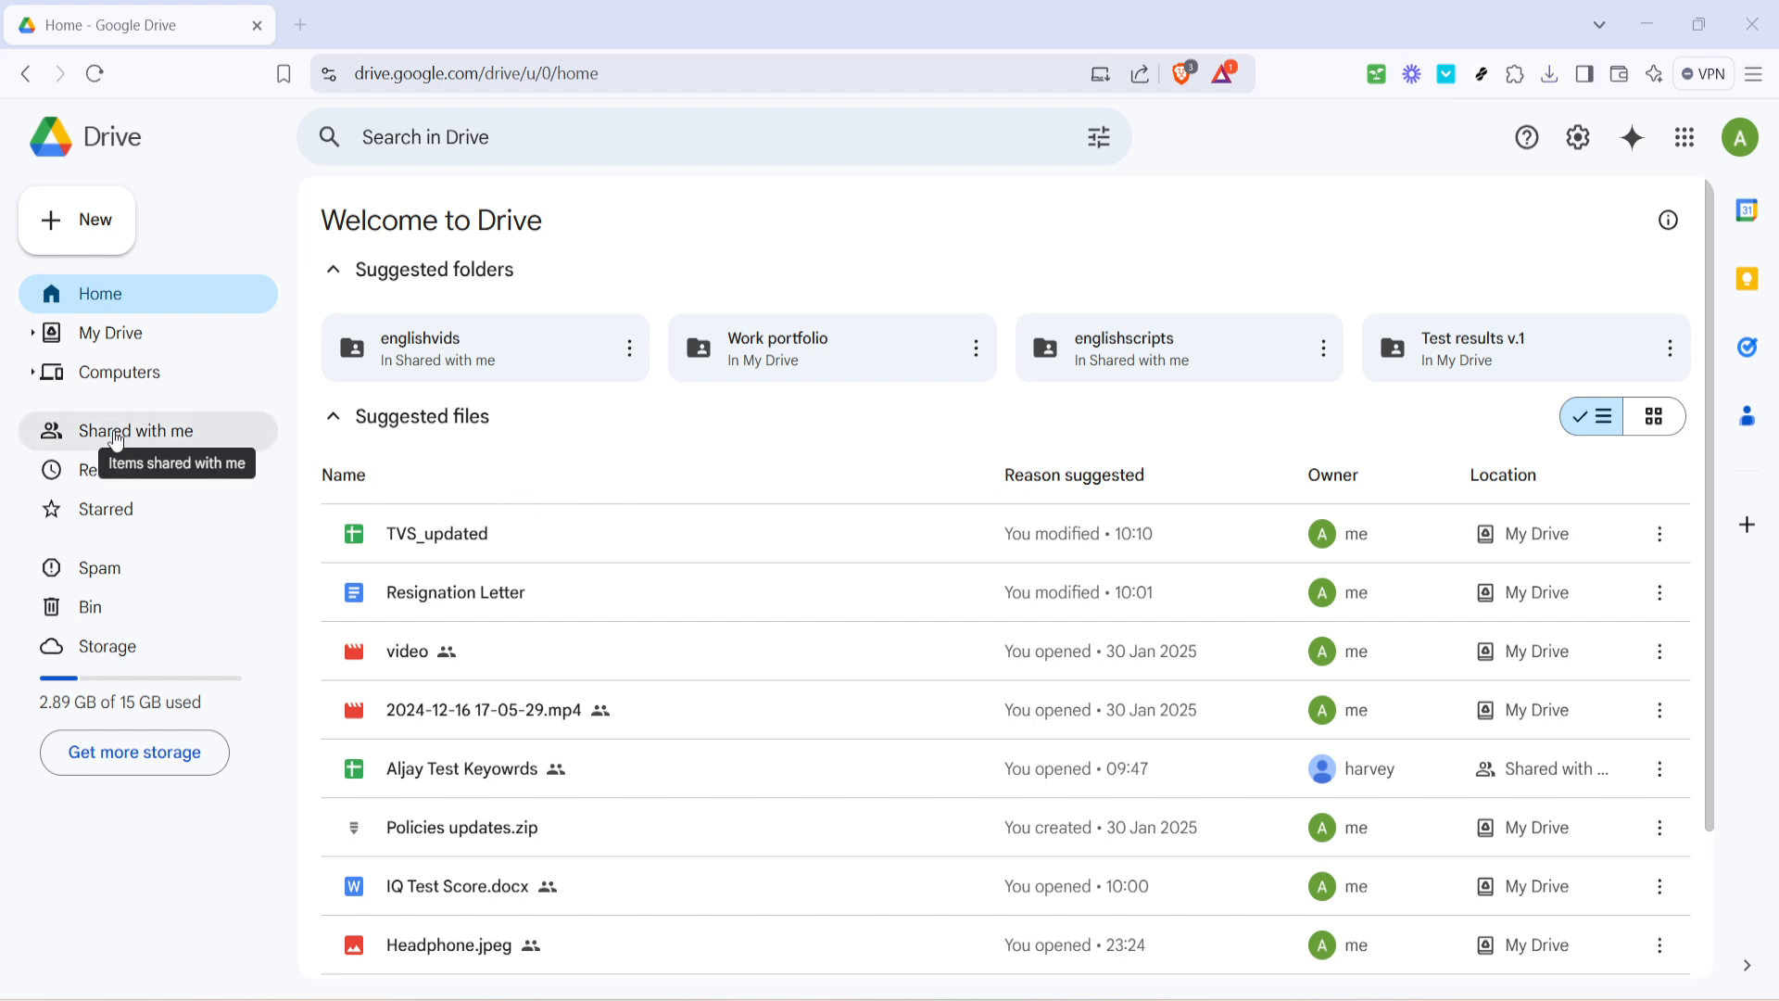
# Open Shared with me, scroll down the list and open the Your Garden folder.
pyautogui.click(145, 430)
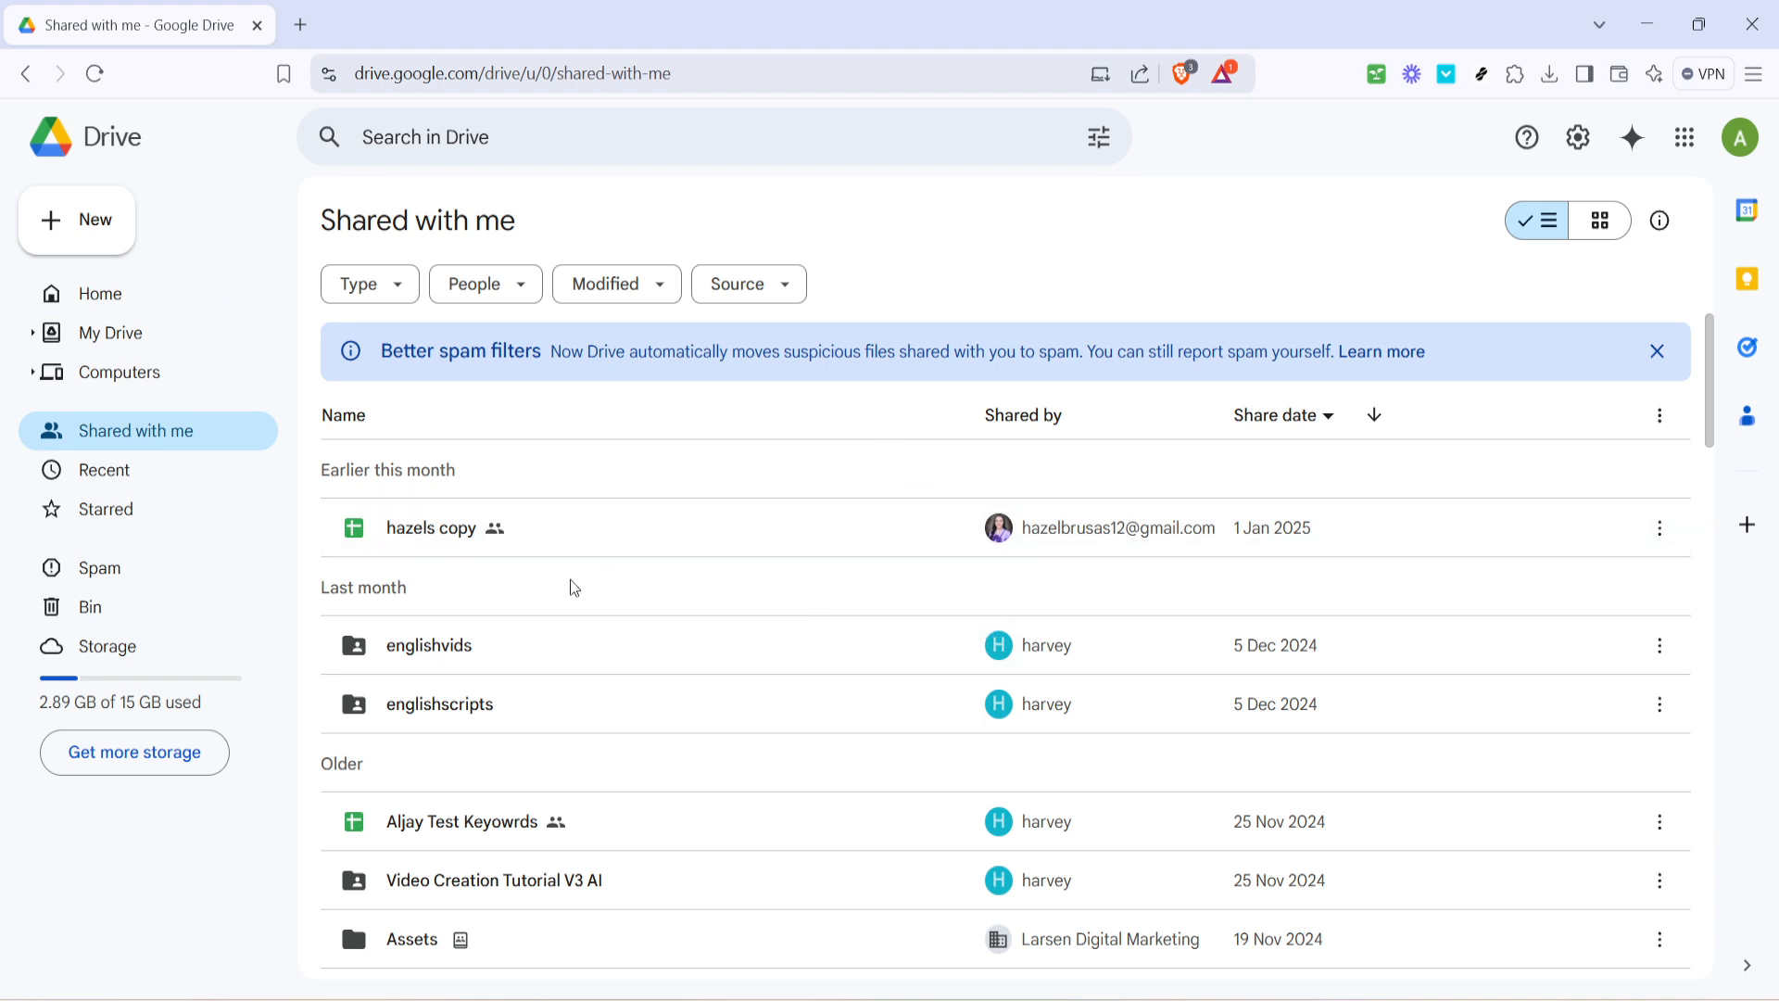
pyautogui.moveTo(567, 610)
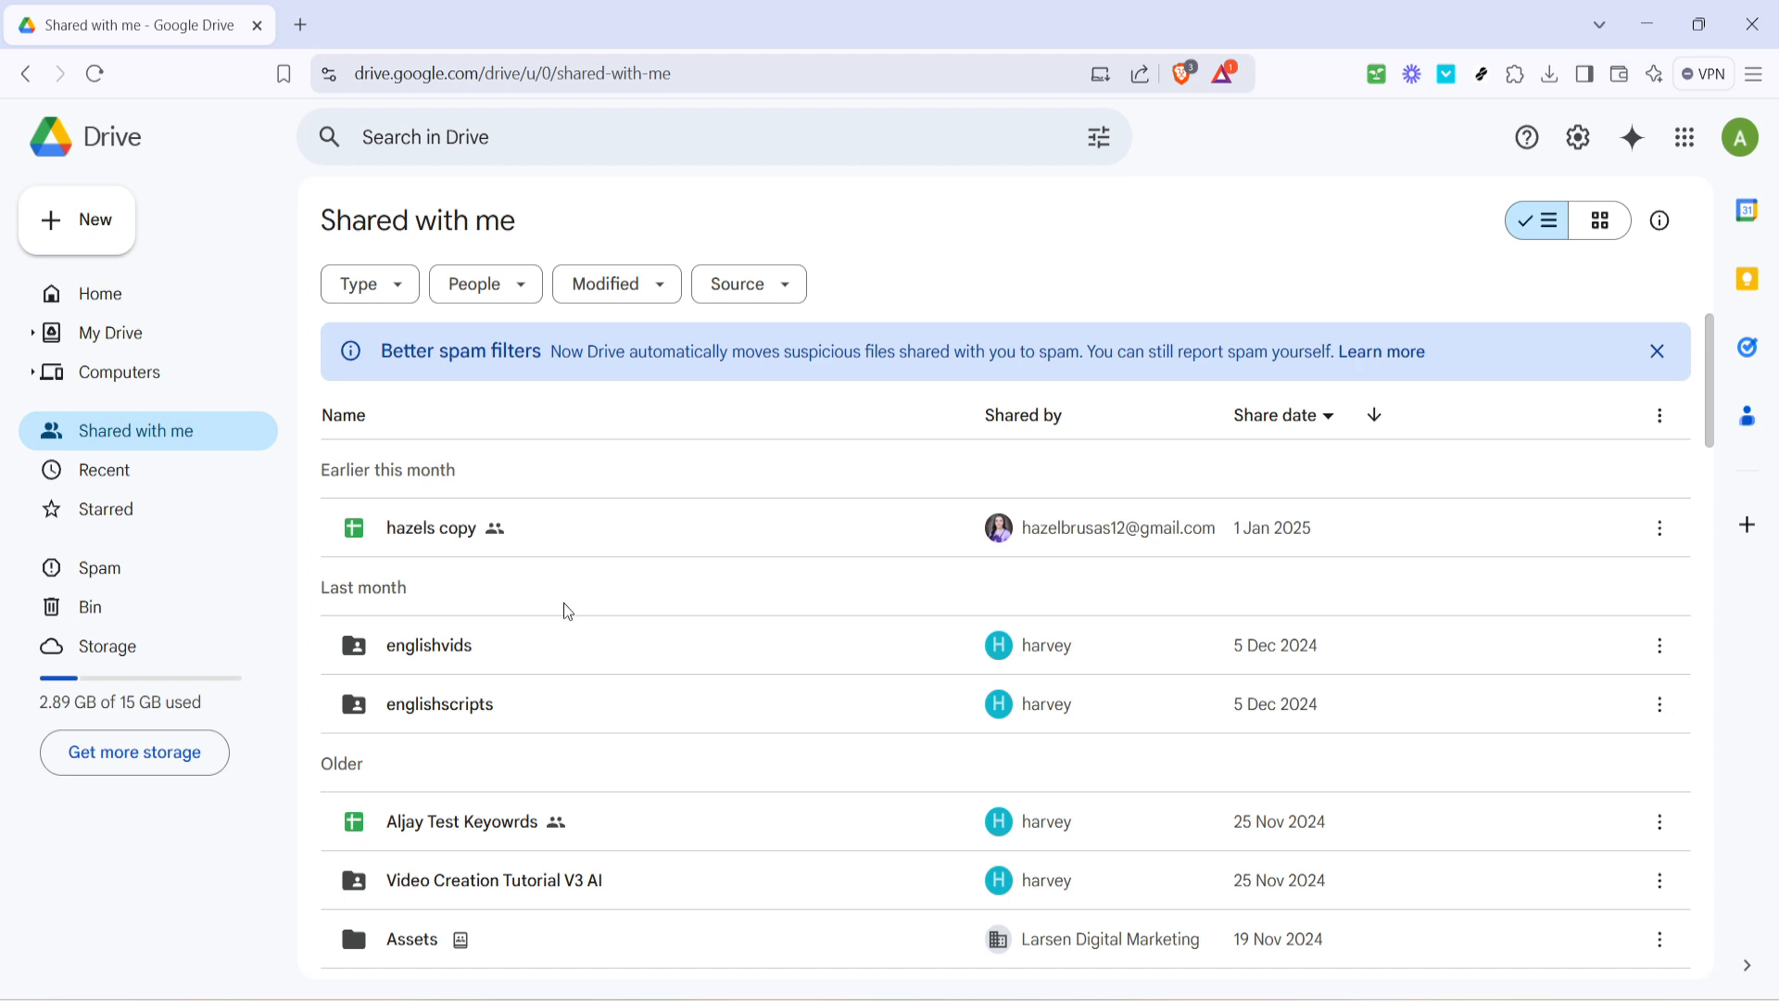
pyautogui.moveTo(575, 622)
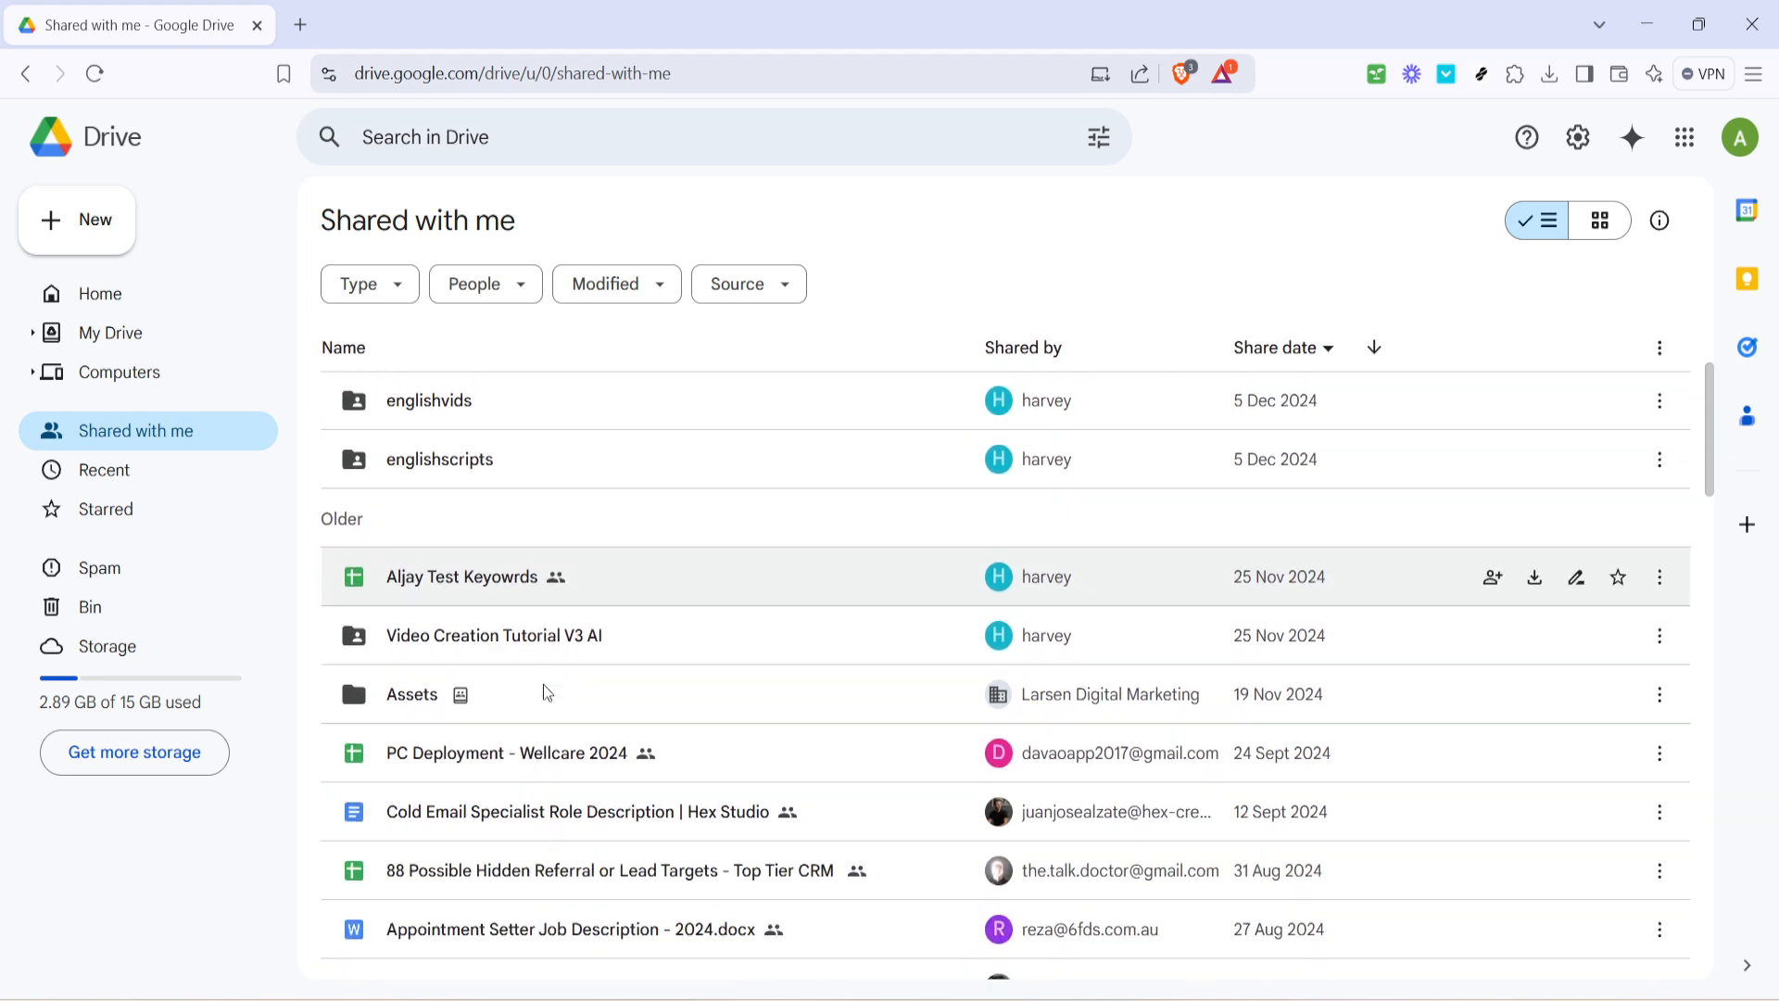
pyautogui.scroll(-3)
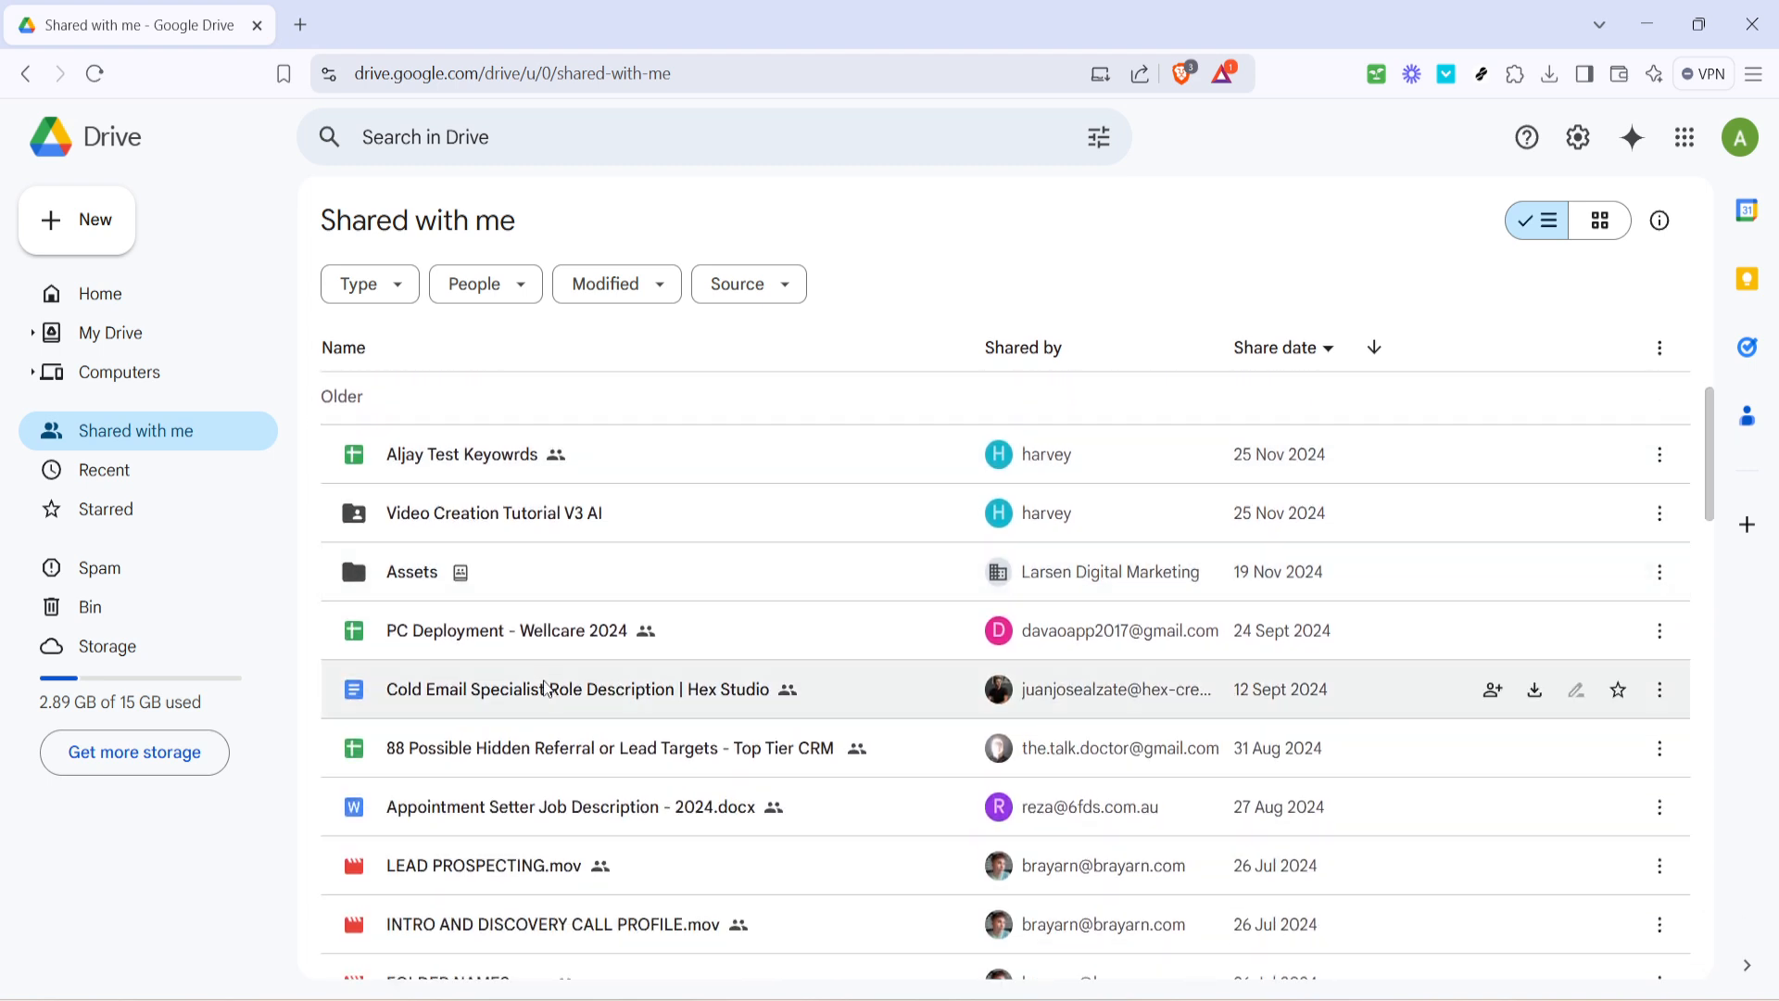
pyautogui.moveTo(564, 661)
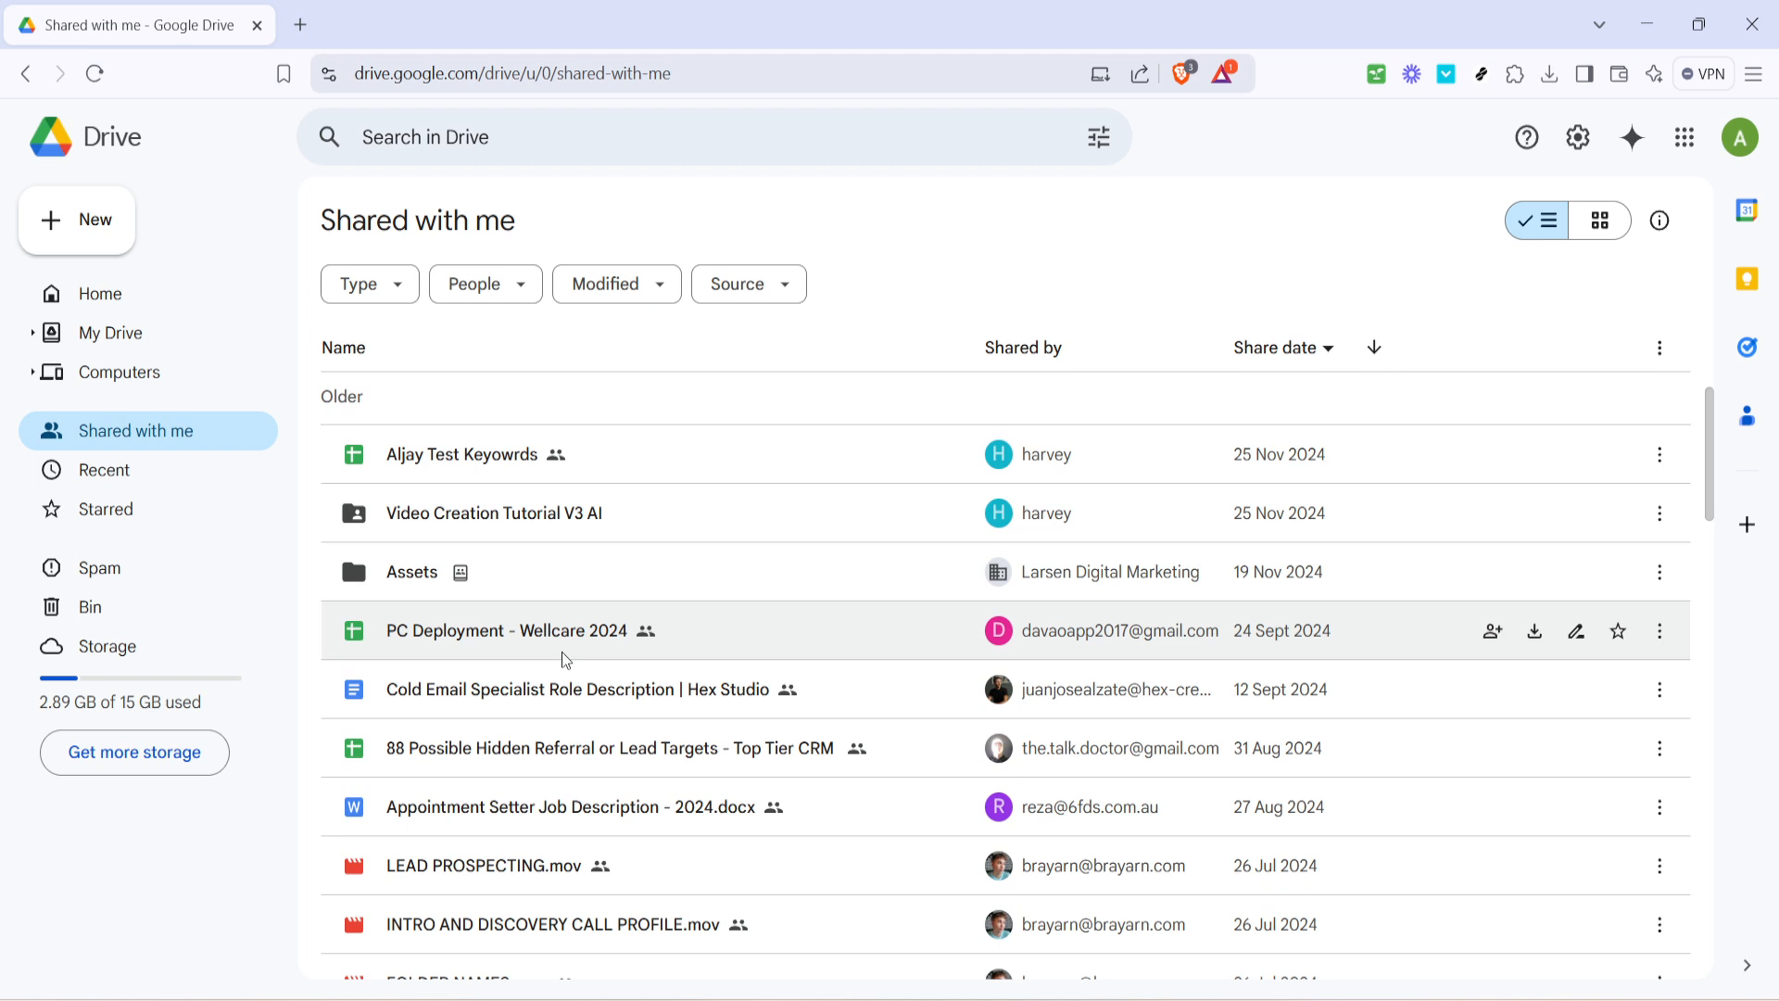
pyautogui.scroll(-3)
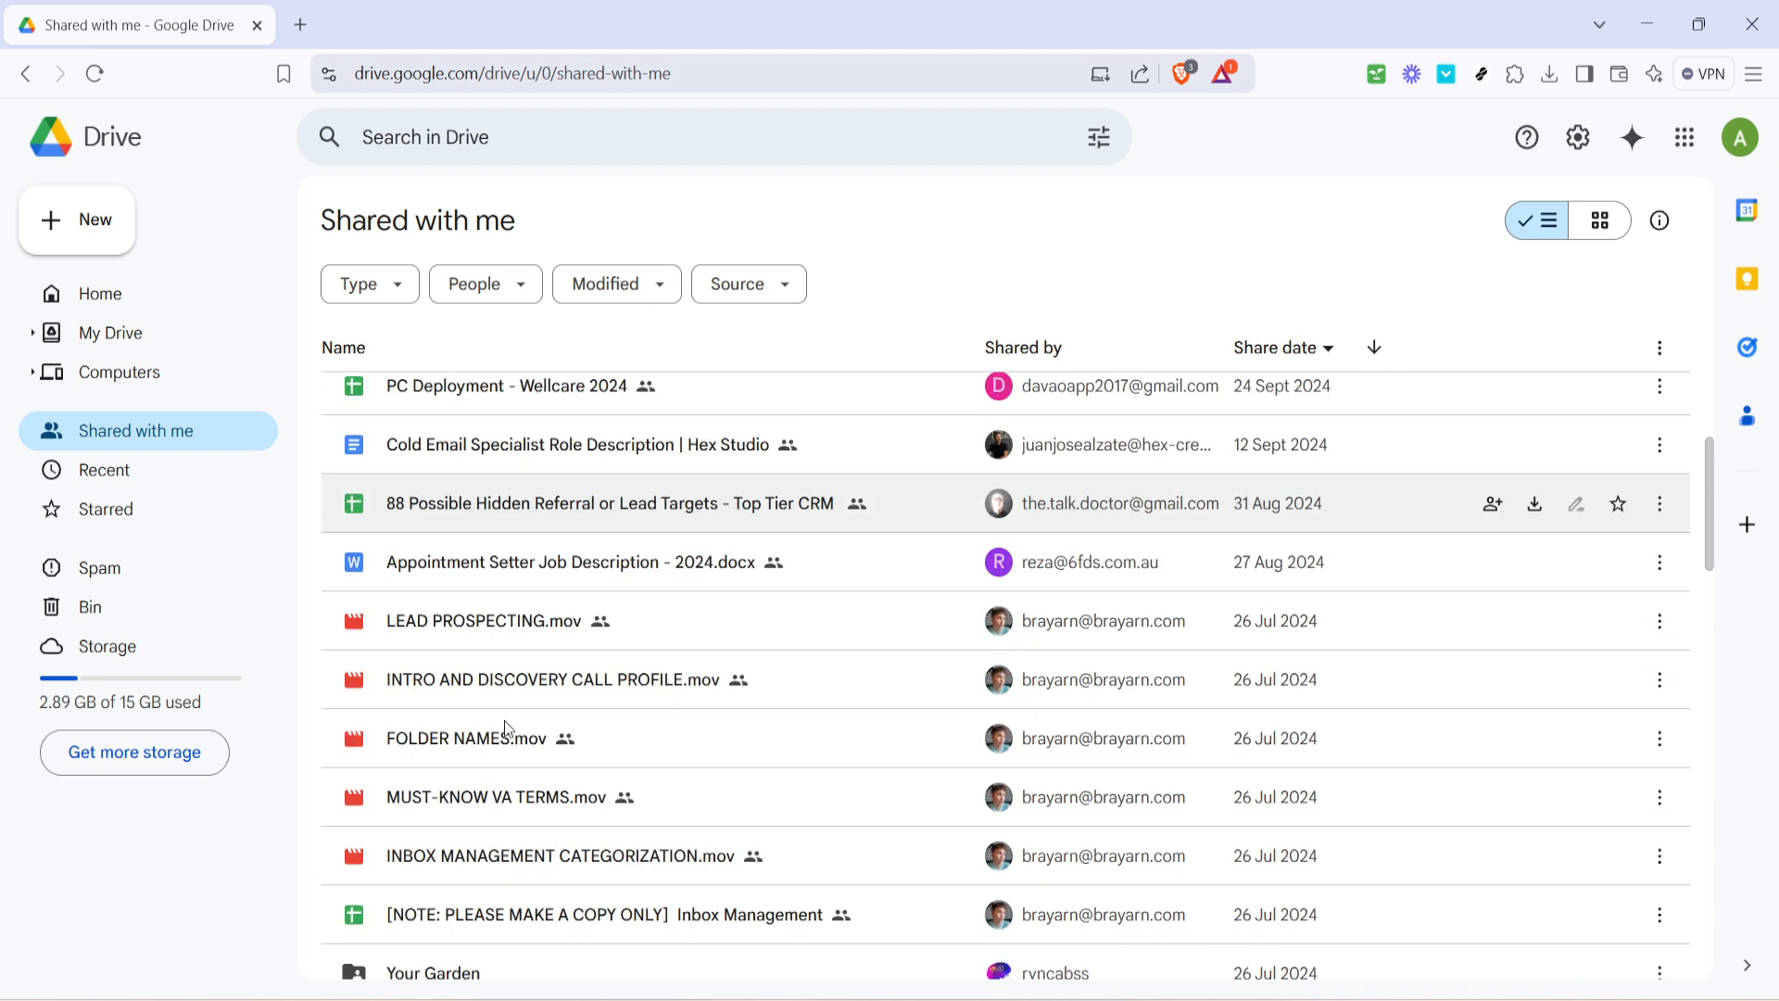
pyautogui.scroll(-3)
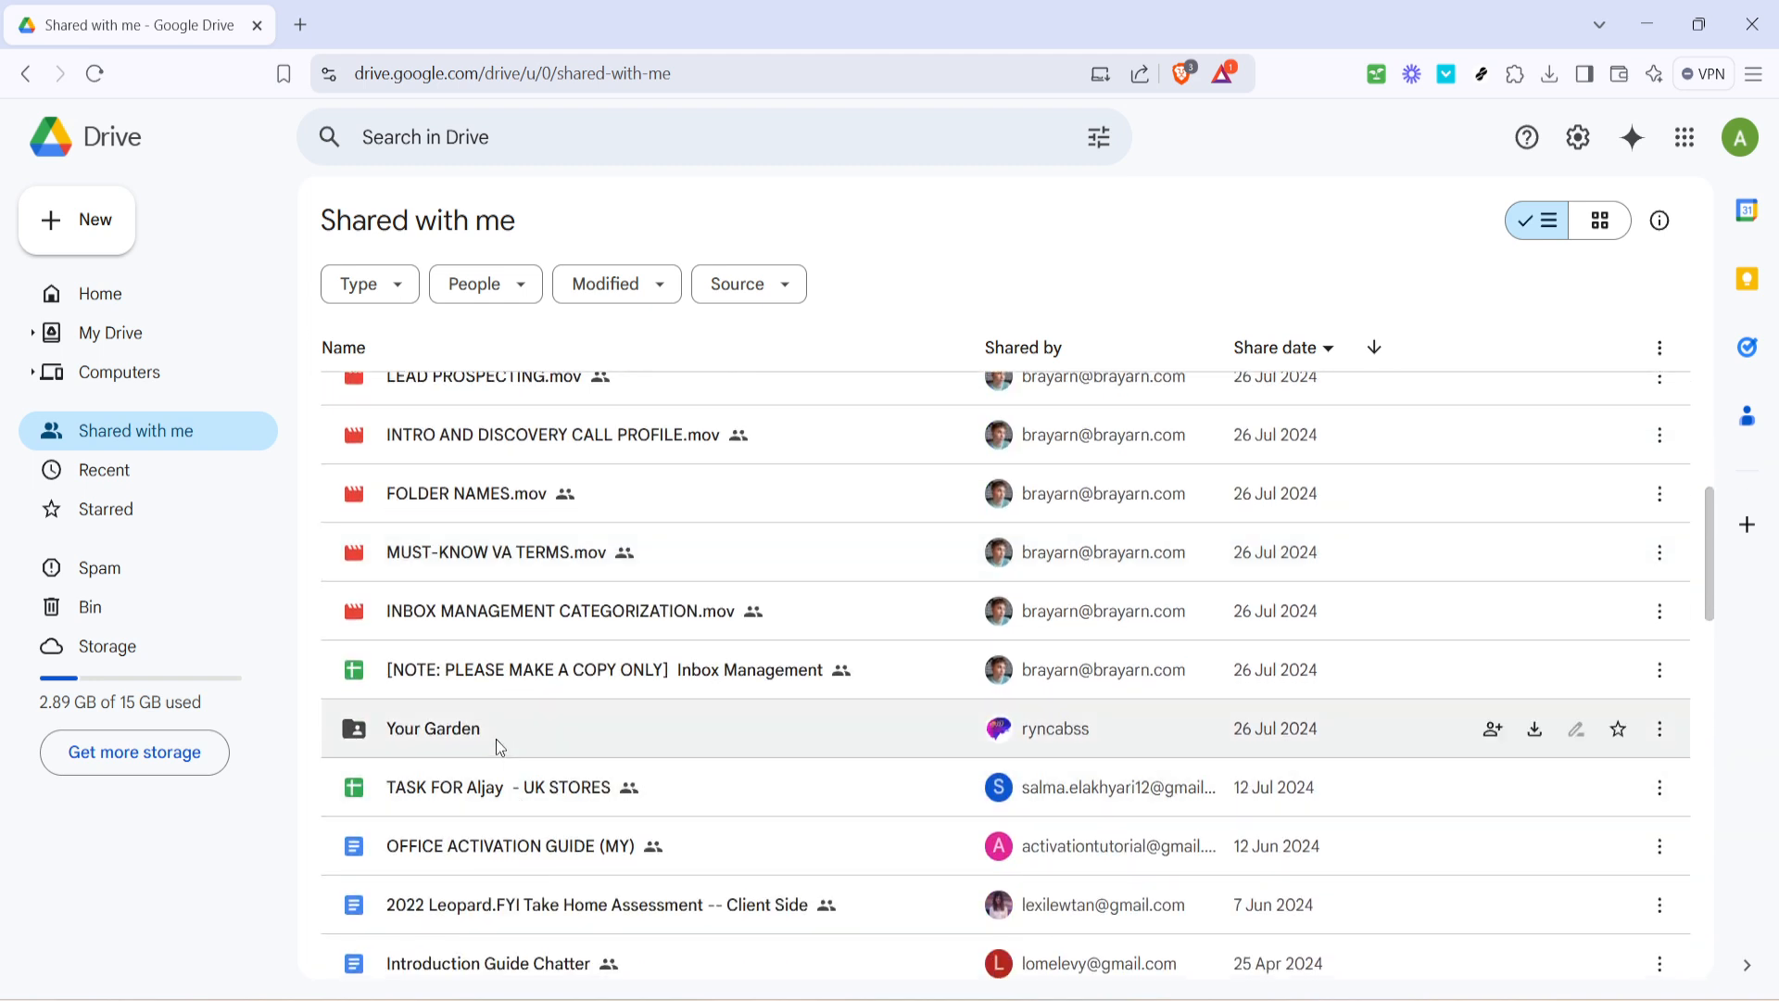
pyautogui.doubleClick(433, 727)
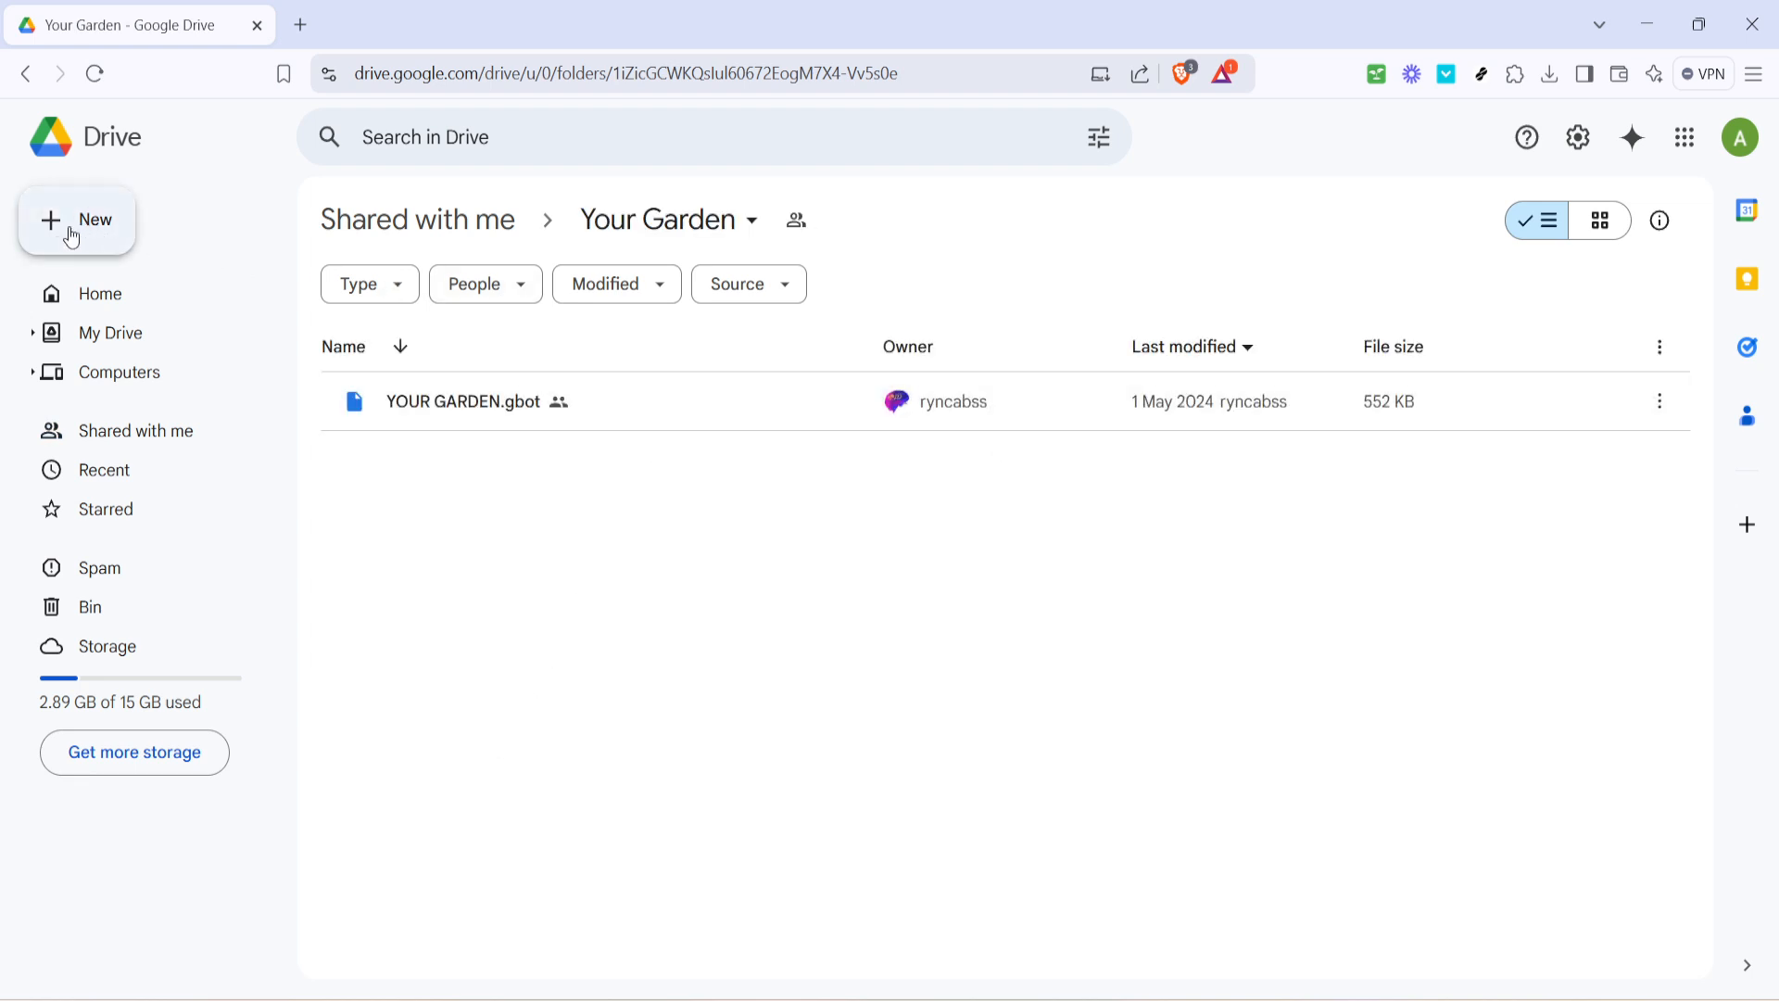
pyautogui.moveTo(120, 245)
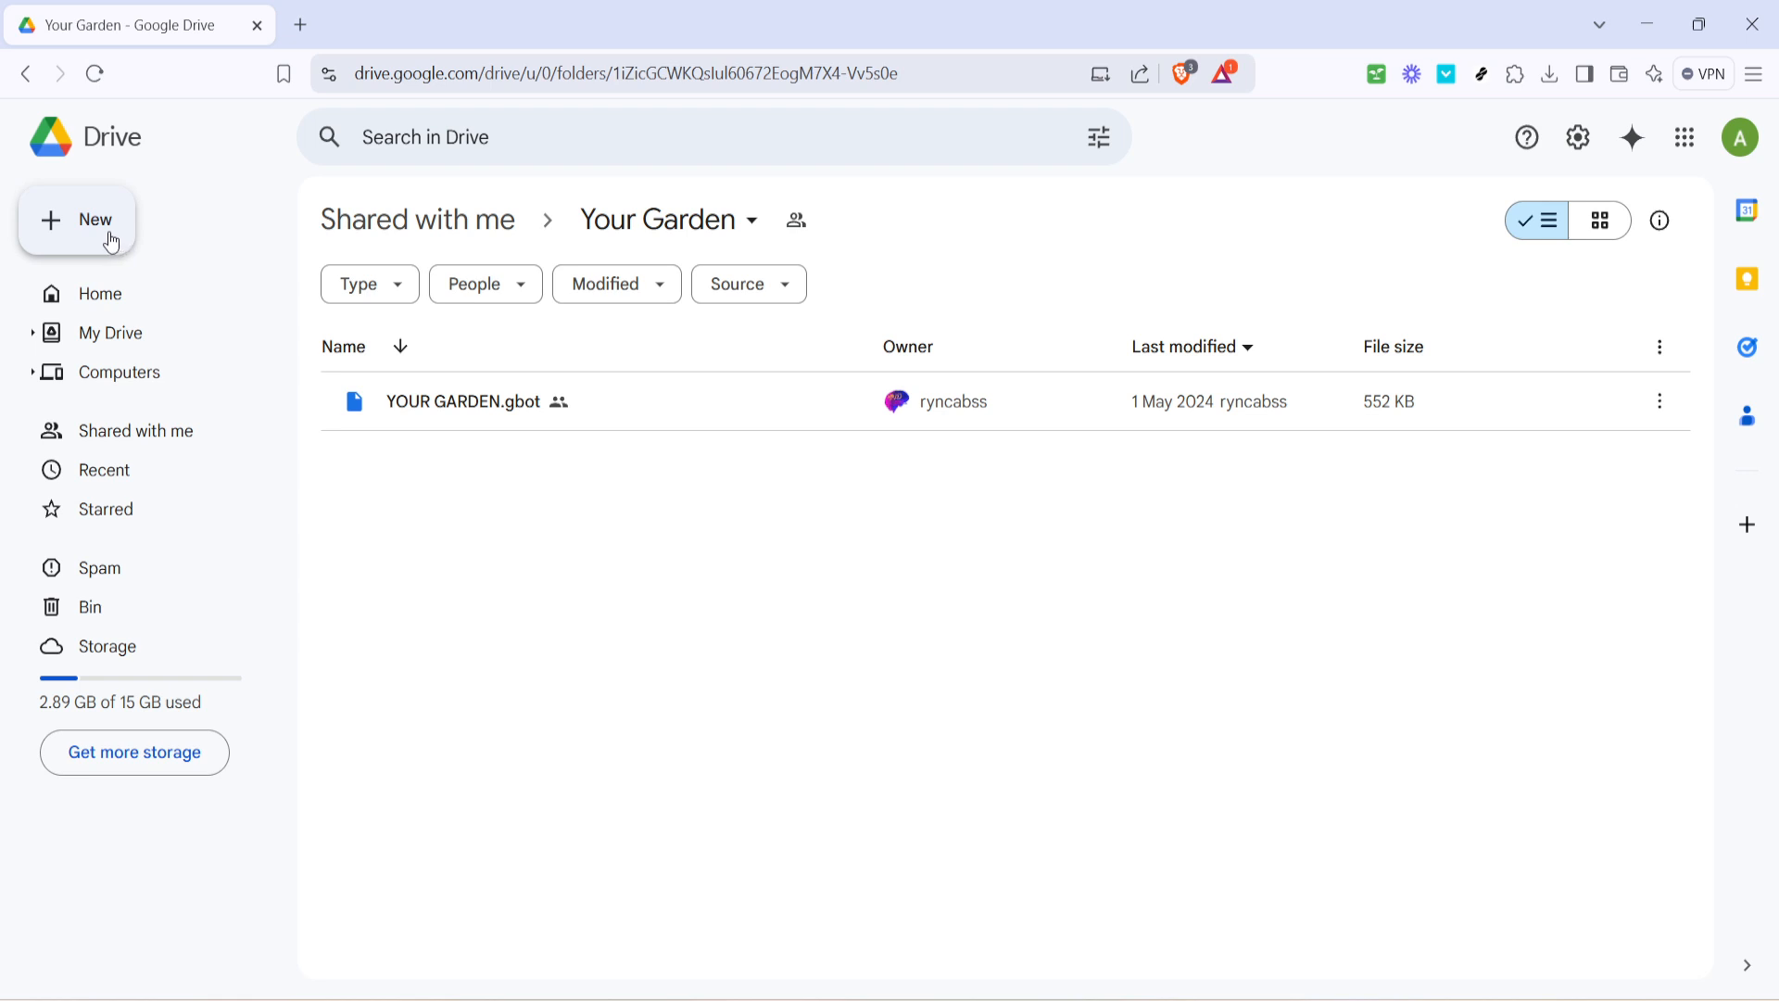
# Try the New menu in Your Garden, see the no-permission message, and dismiss it.
pyautogui.click(77, 219)
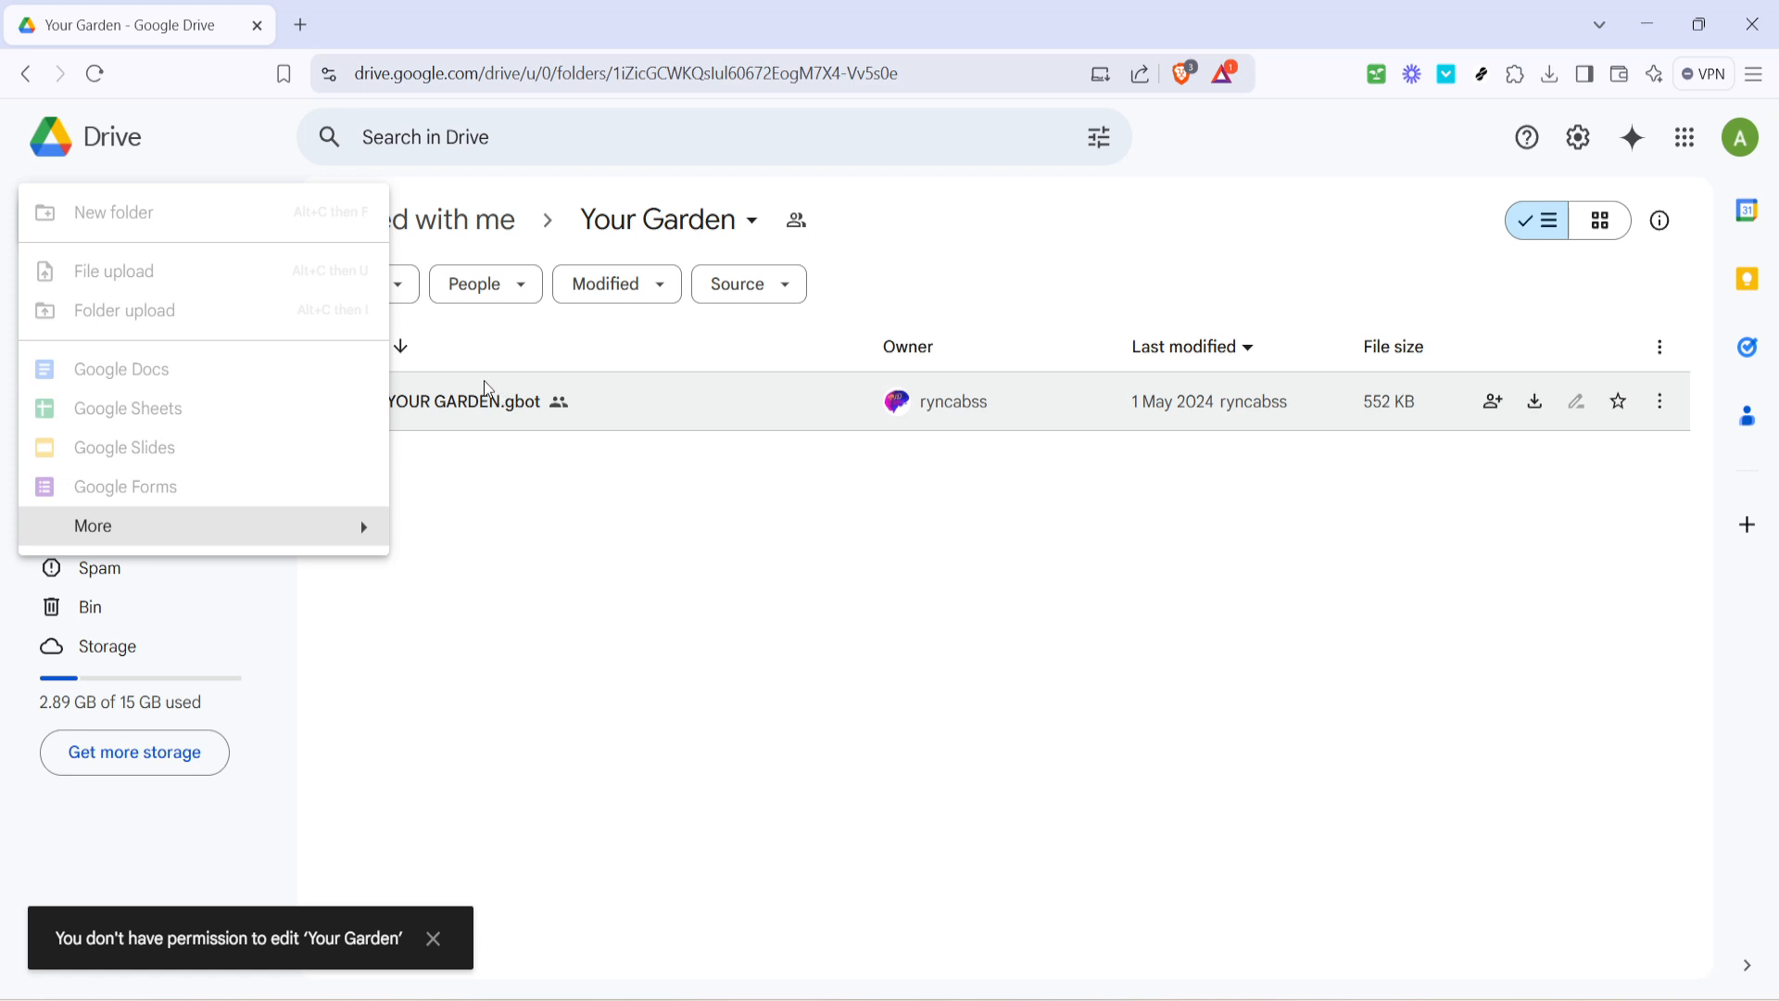
pyautogui.moveTo(512, 525)
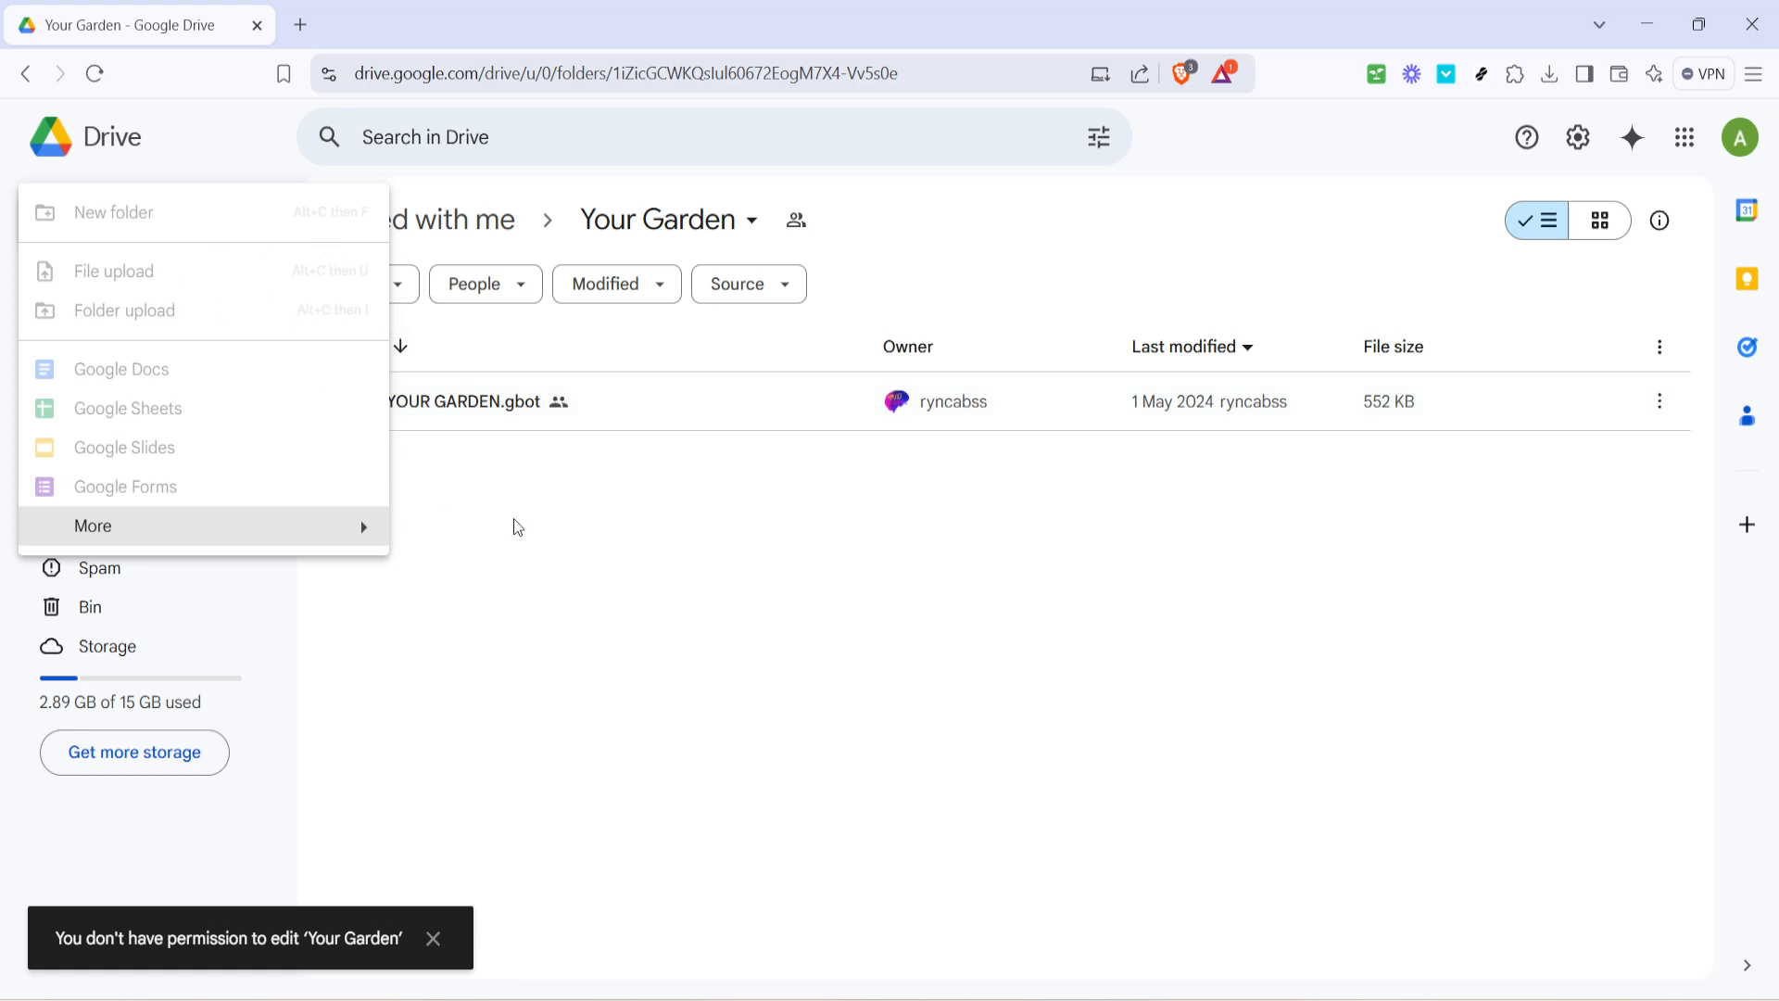
pyautogui.click(454, 511)
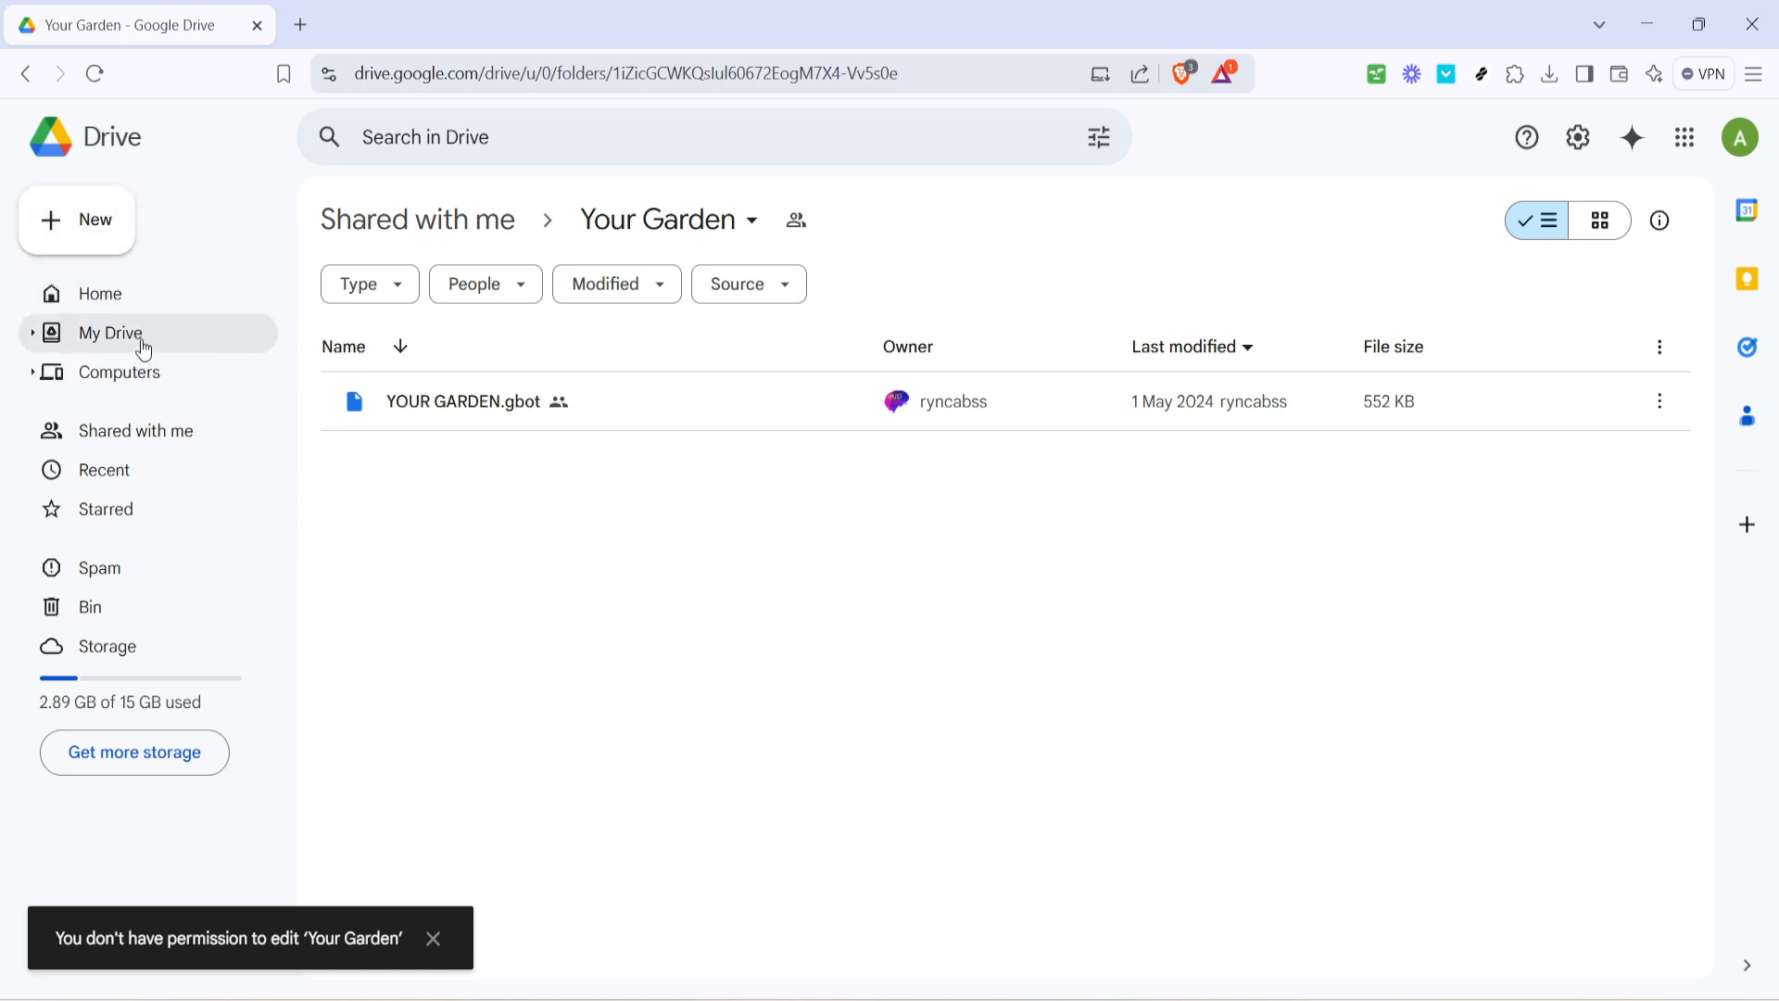
# Go back to Shared with me and open the englishvids folder.
pyautogui.click(136, 430)
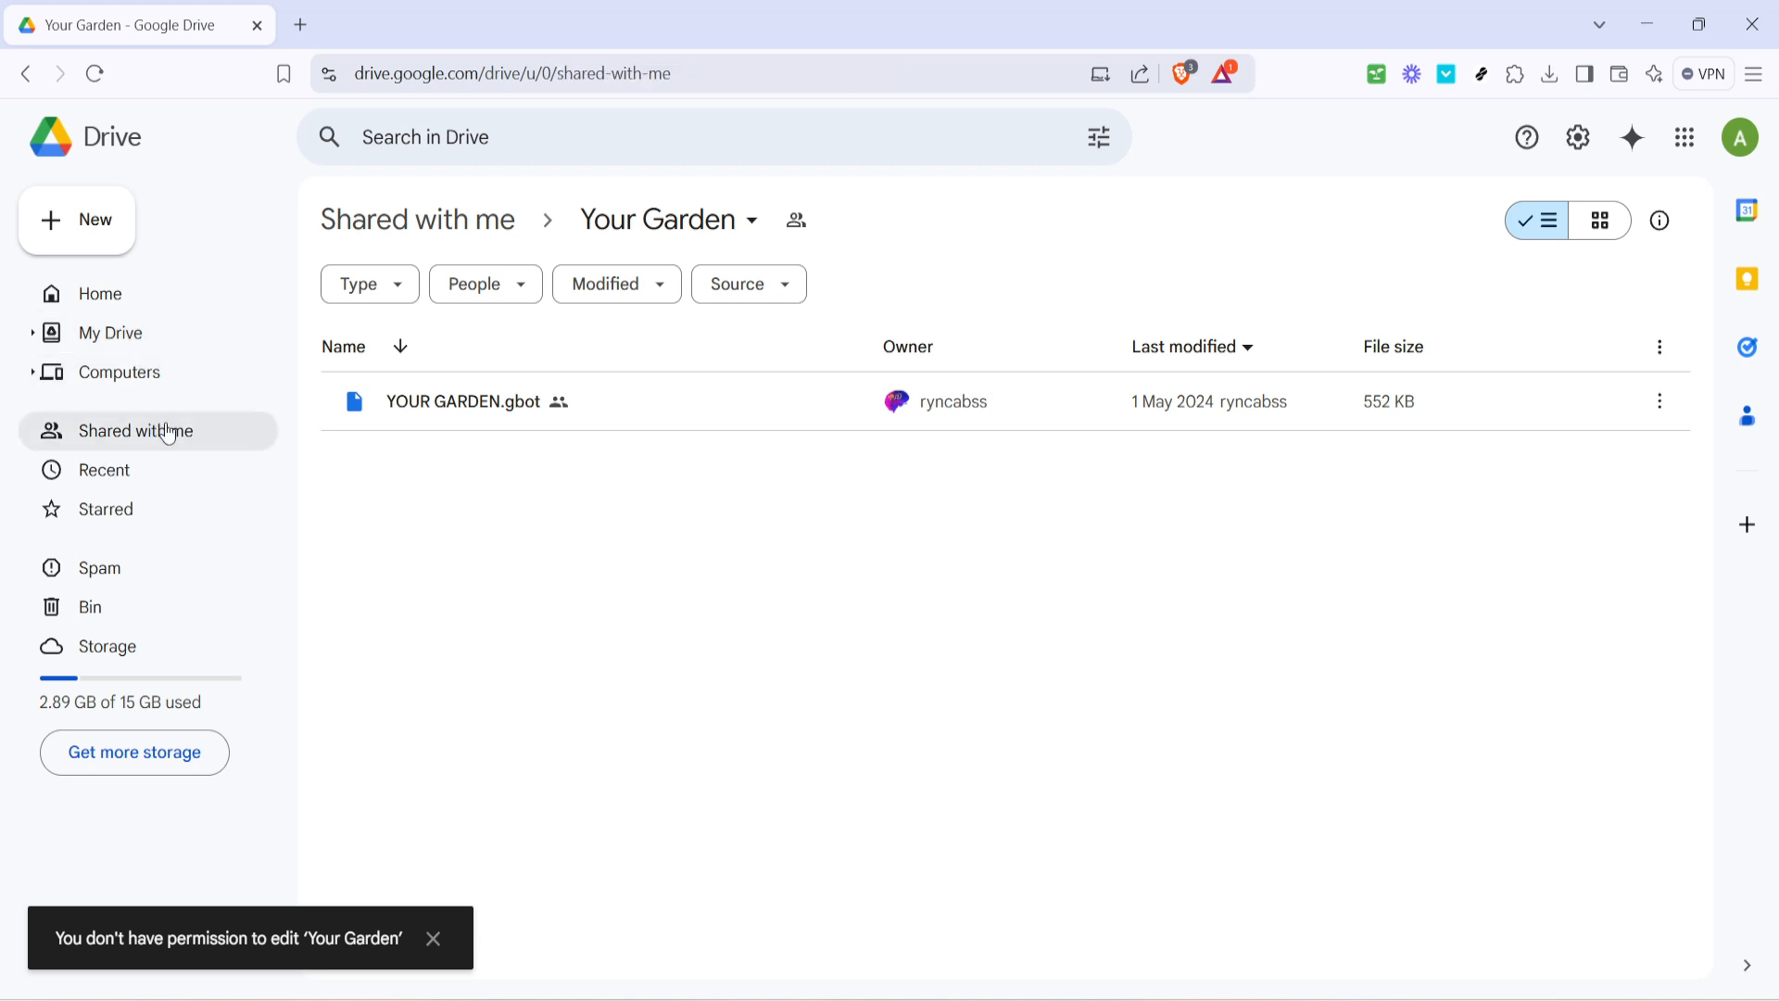
pyautogui.click(143, 430)
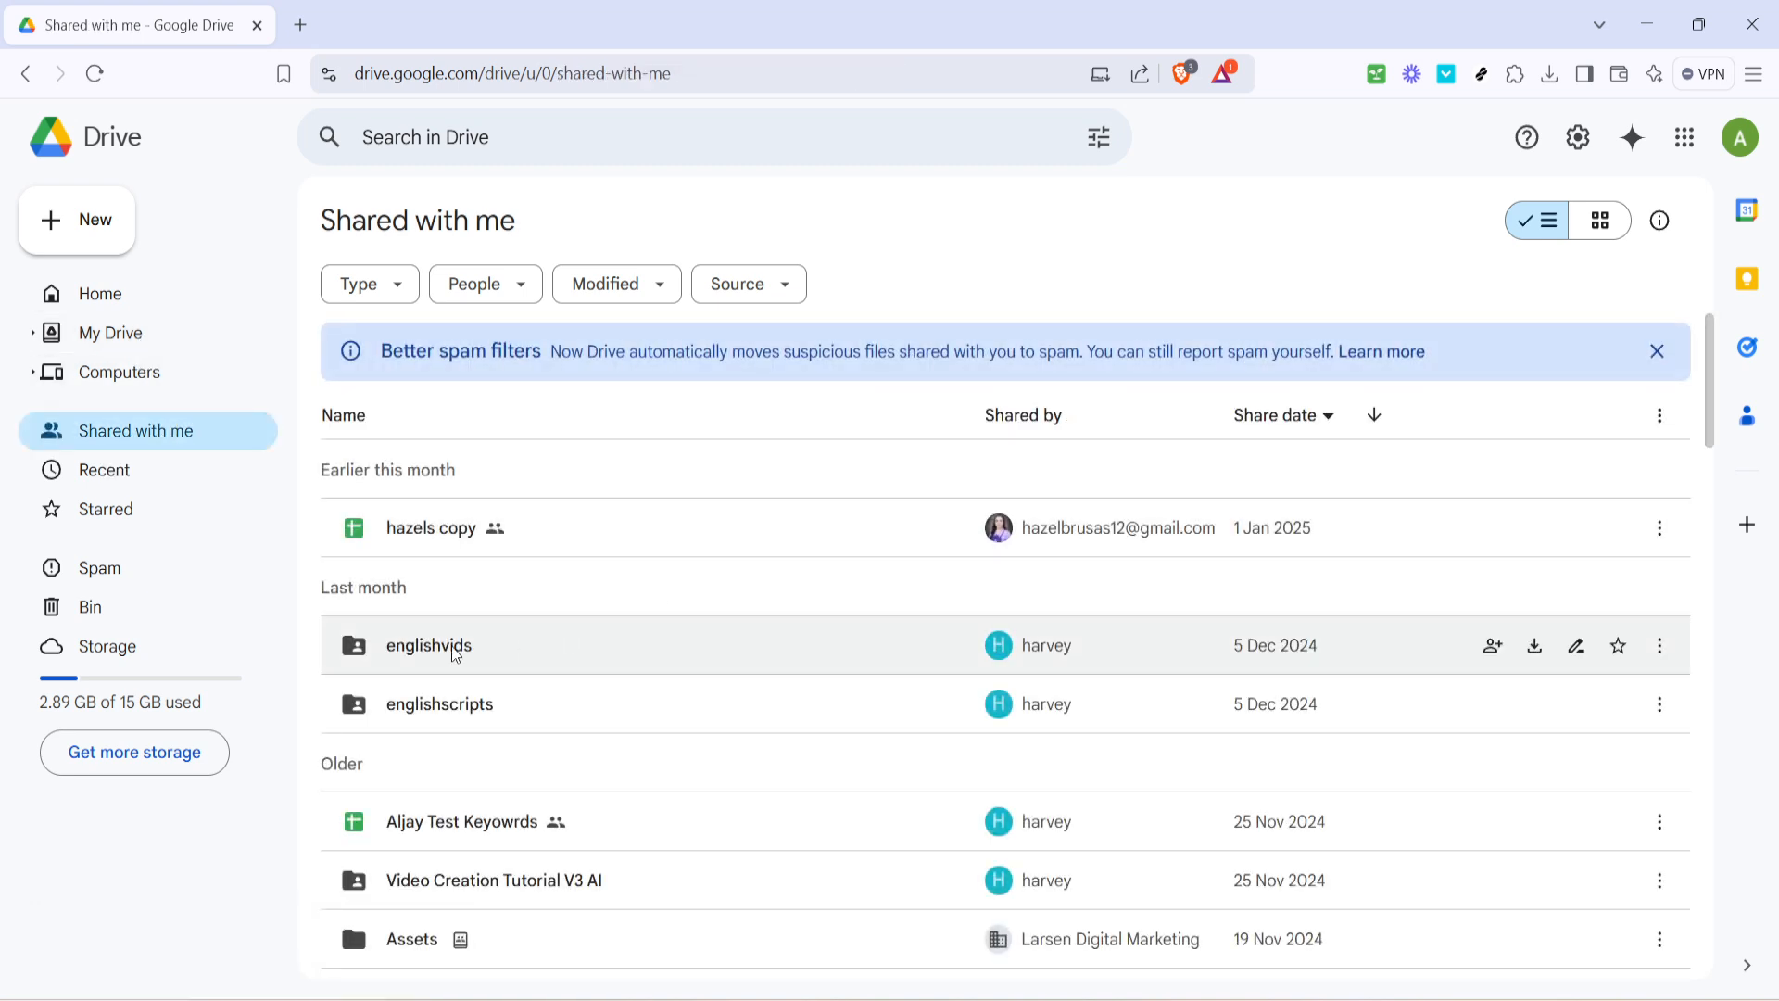
pyautogui.doubleClick(429, 645)
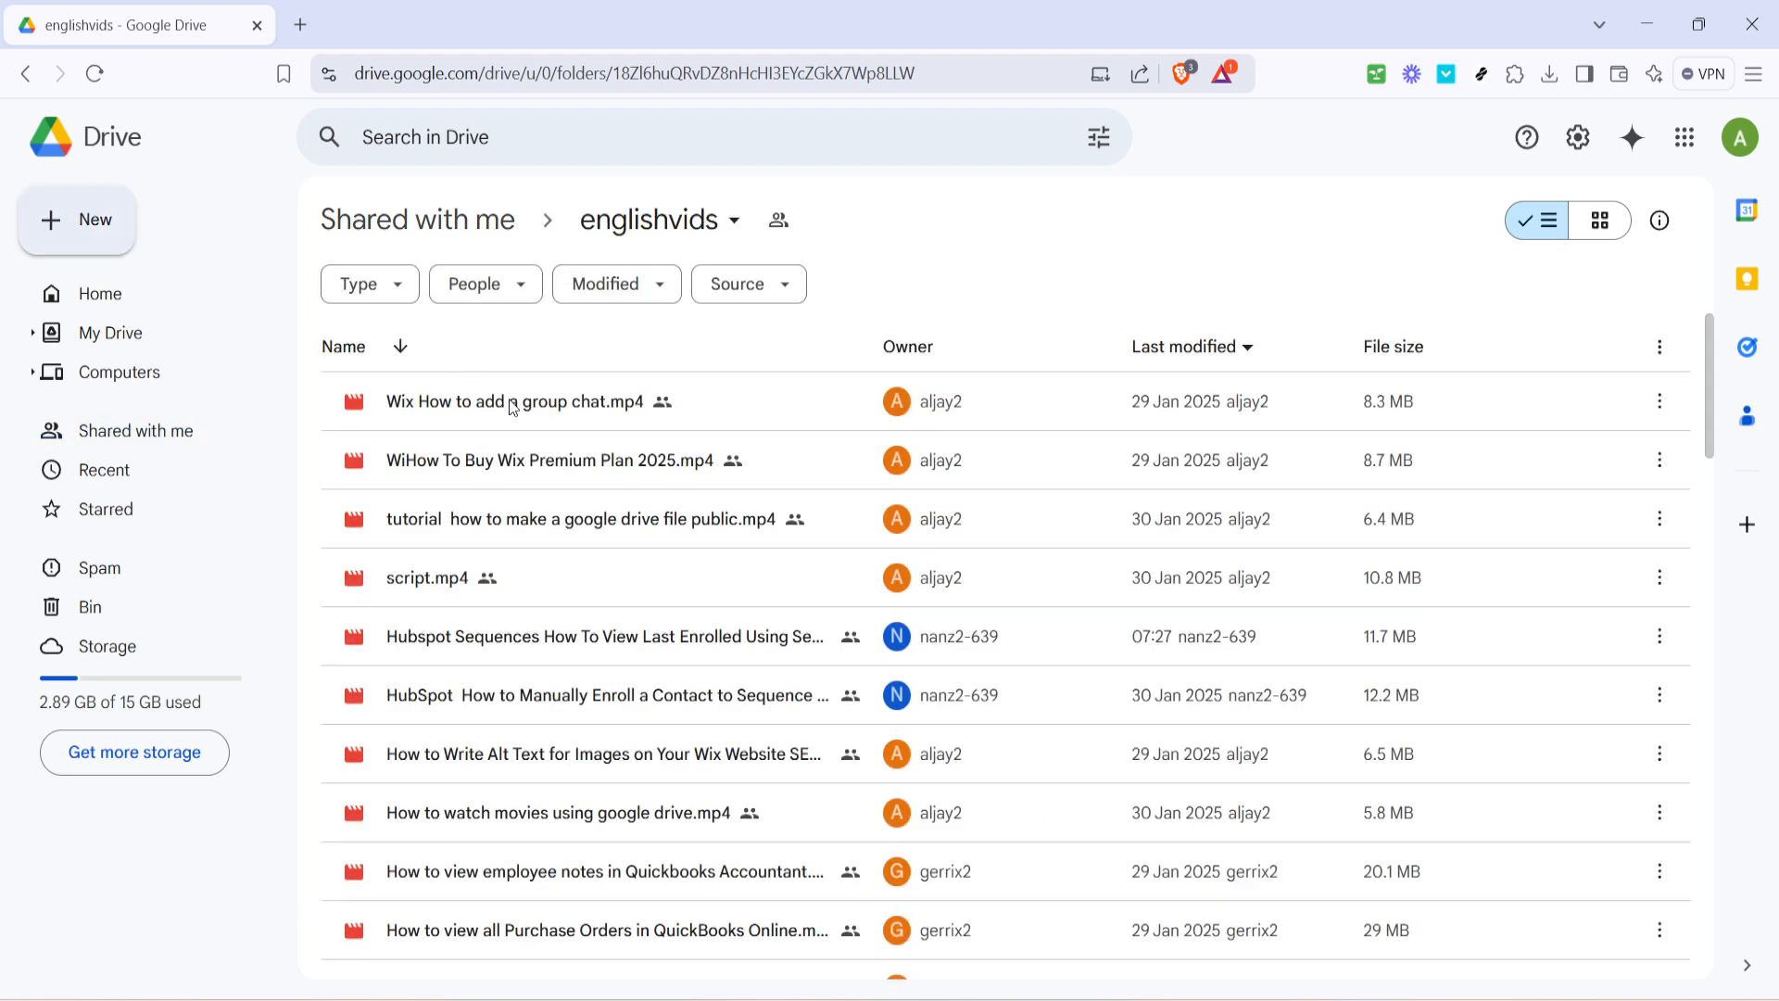
# Try the New menu, view the Computers page, then return to Shared with me.
pyautogui.click(77, 219)
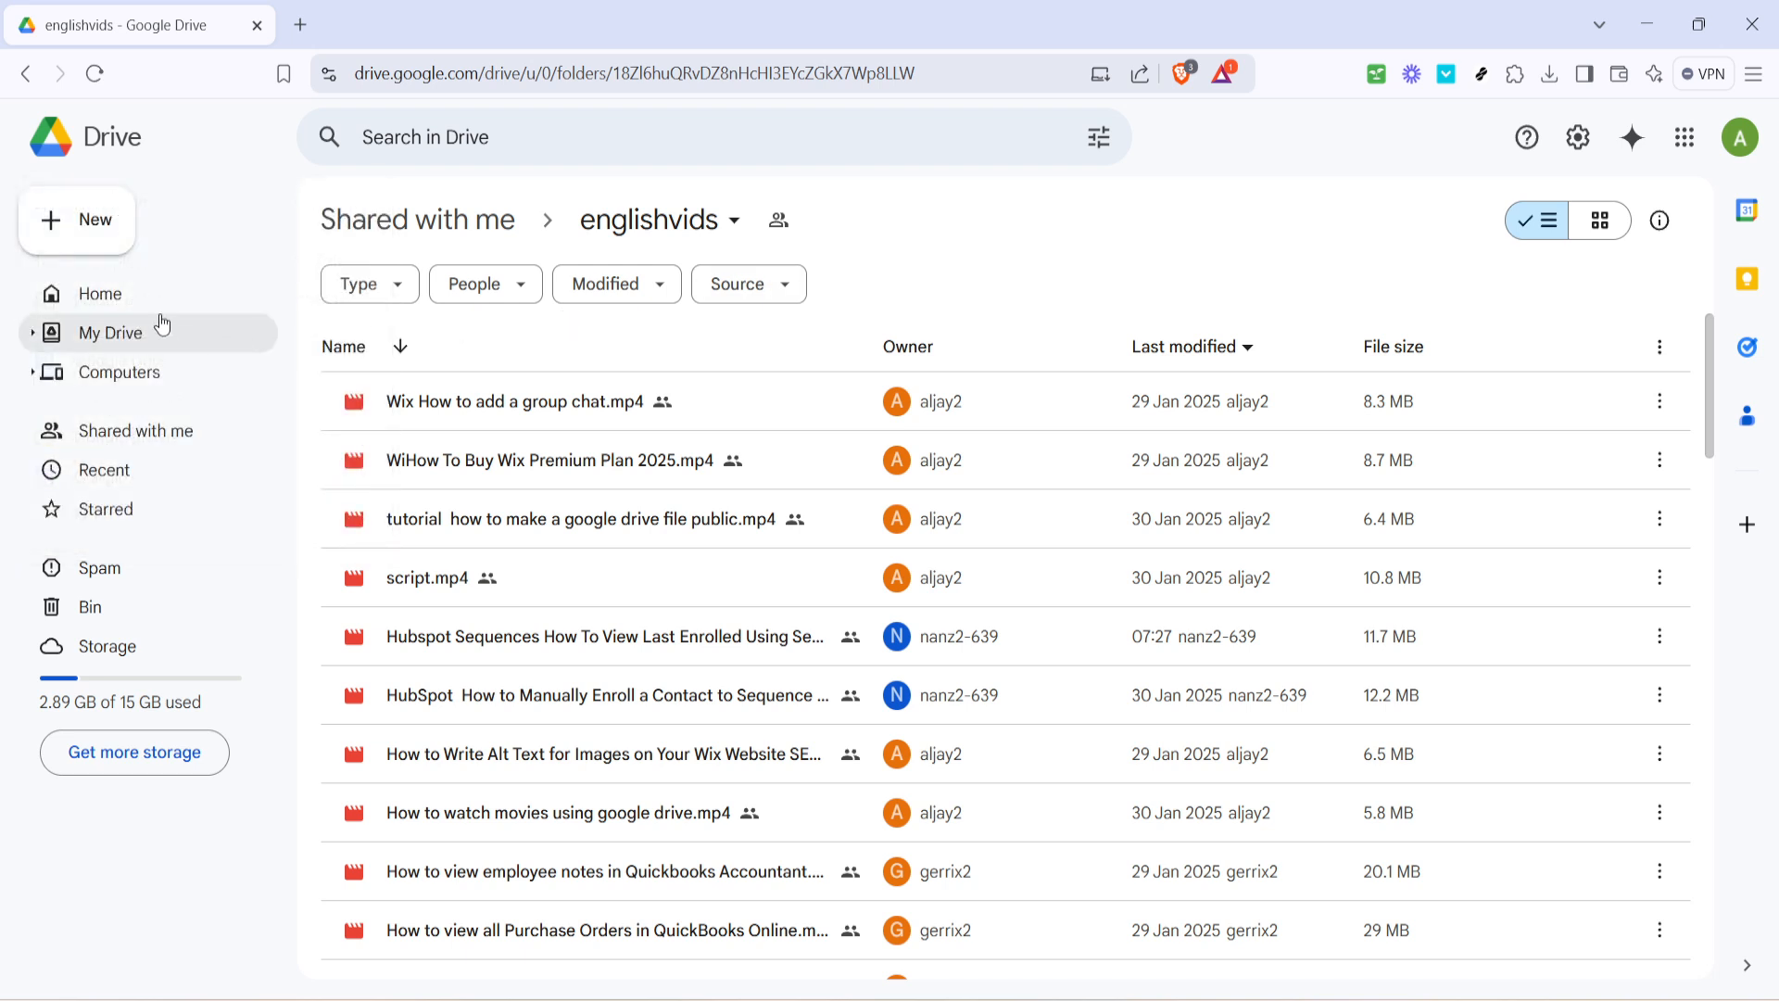
pyautogui.click(118, 373)
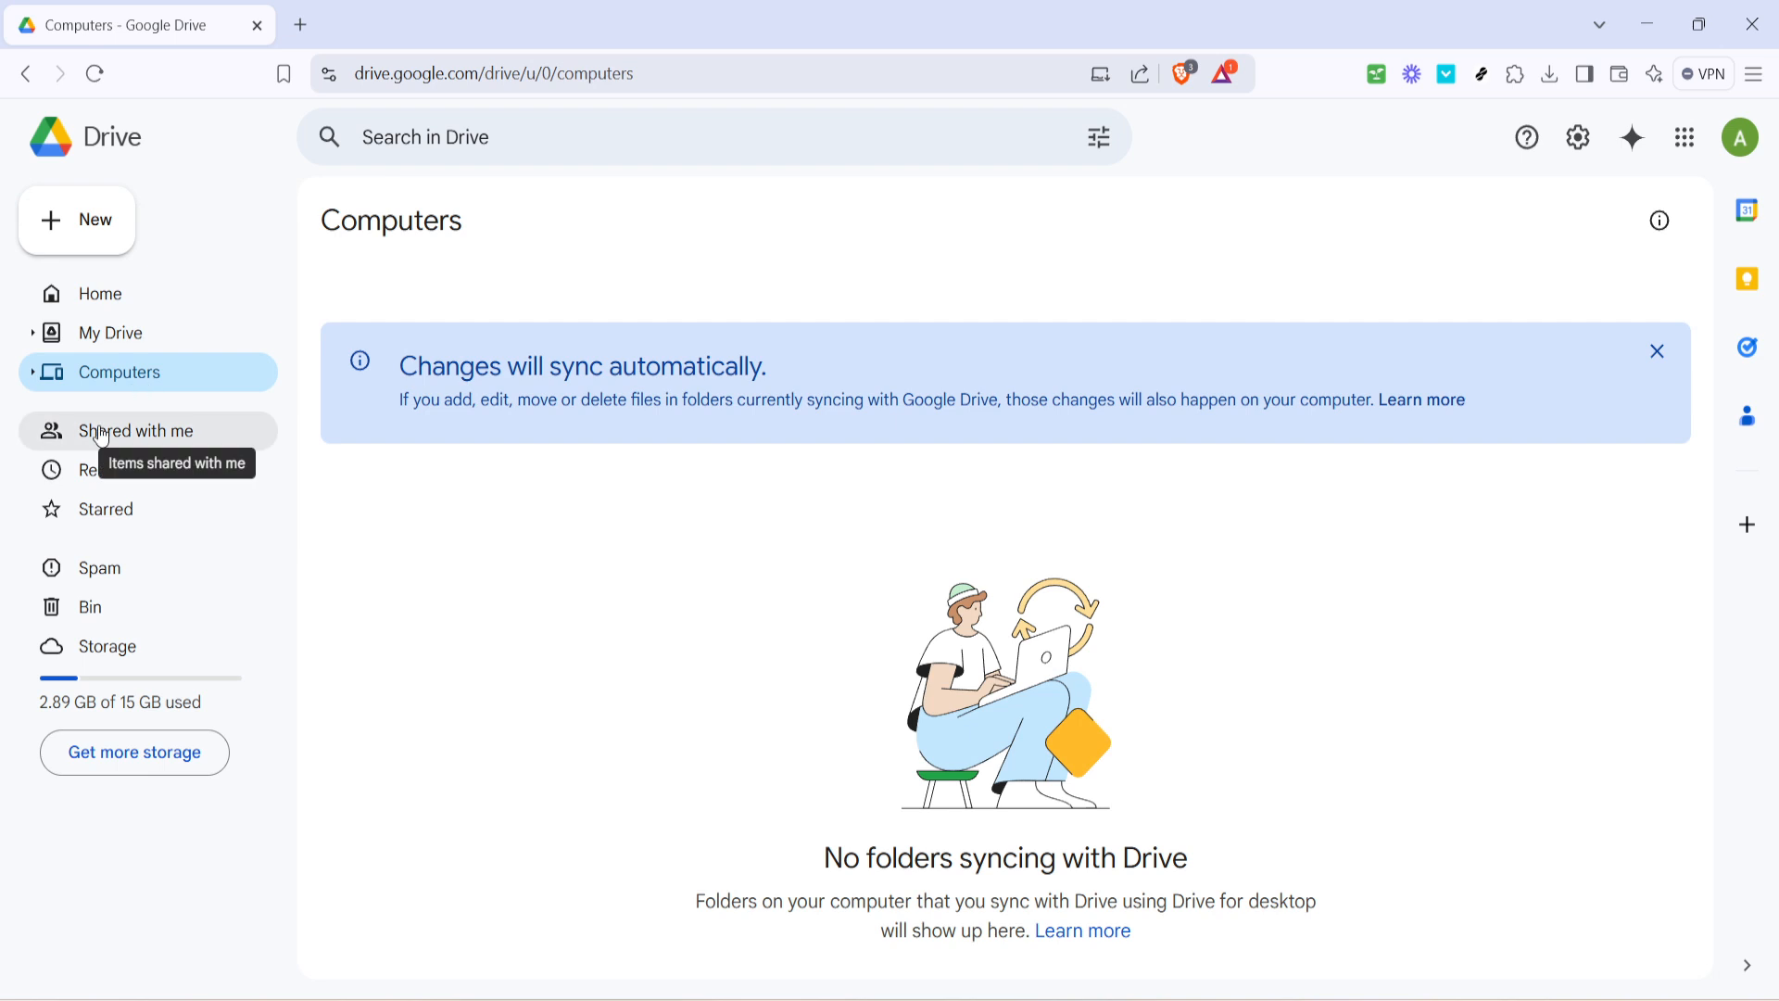
pyautogui.click(141, 430)
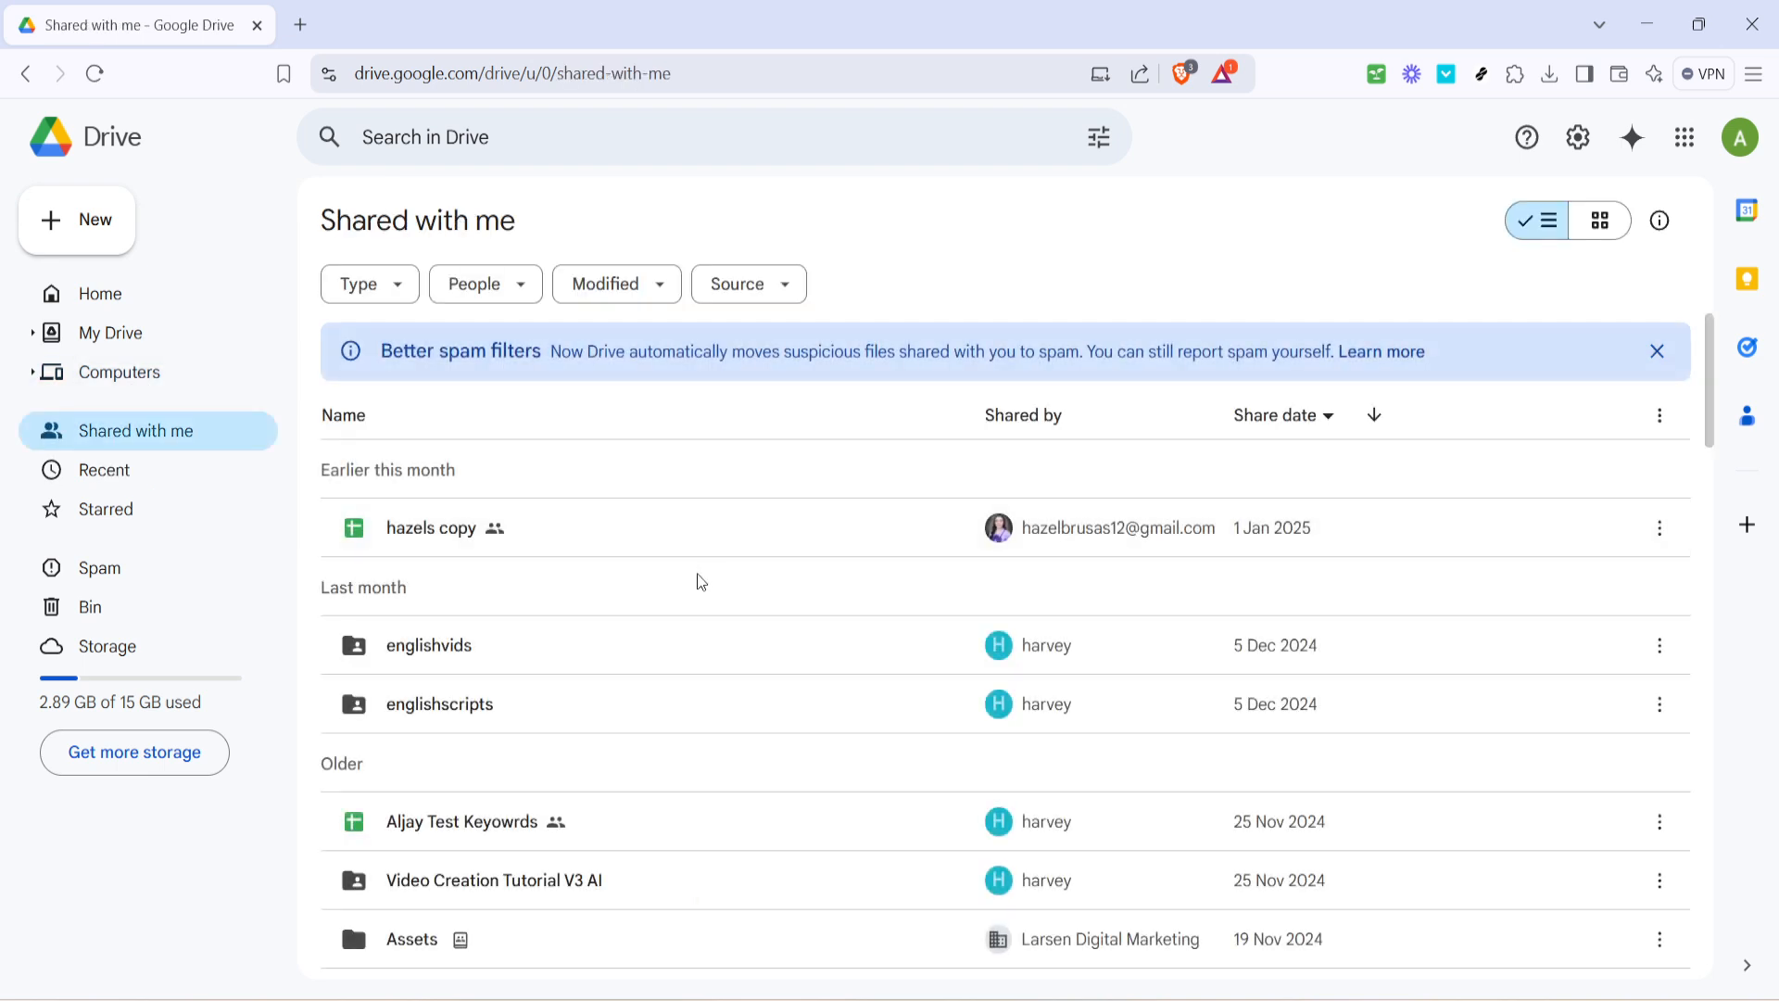
pyautogui.moveTo(641, 630)
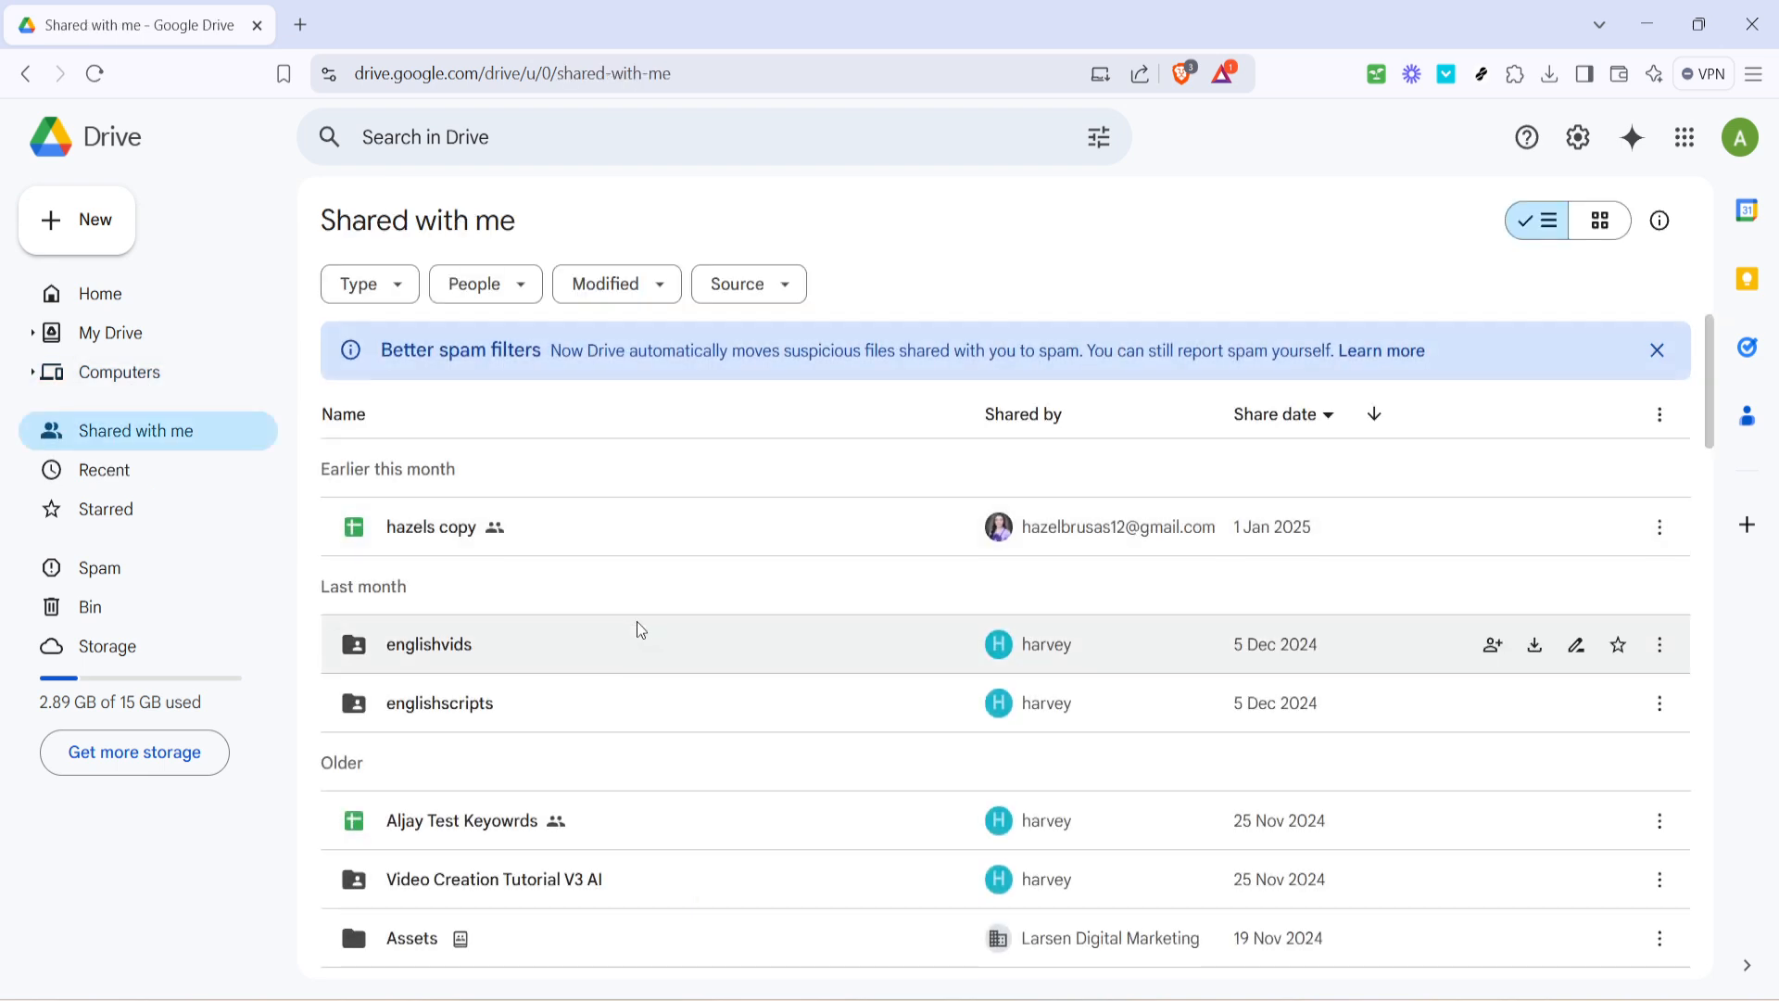
pyautogui.click(1656, 349)
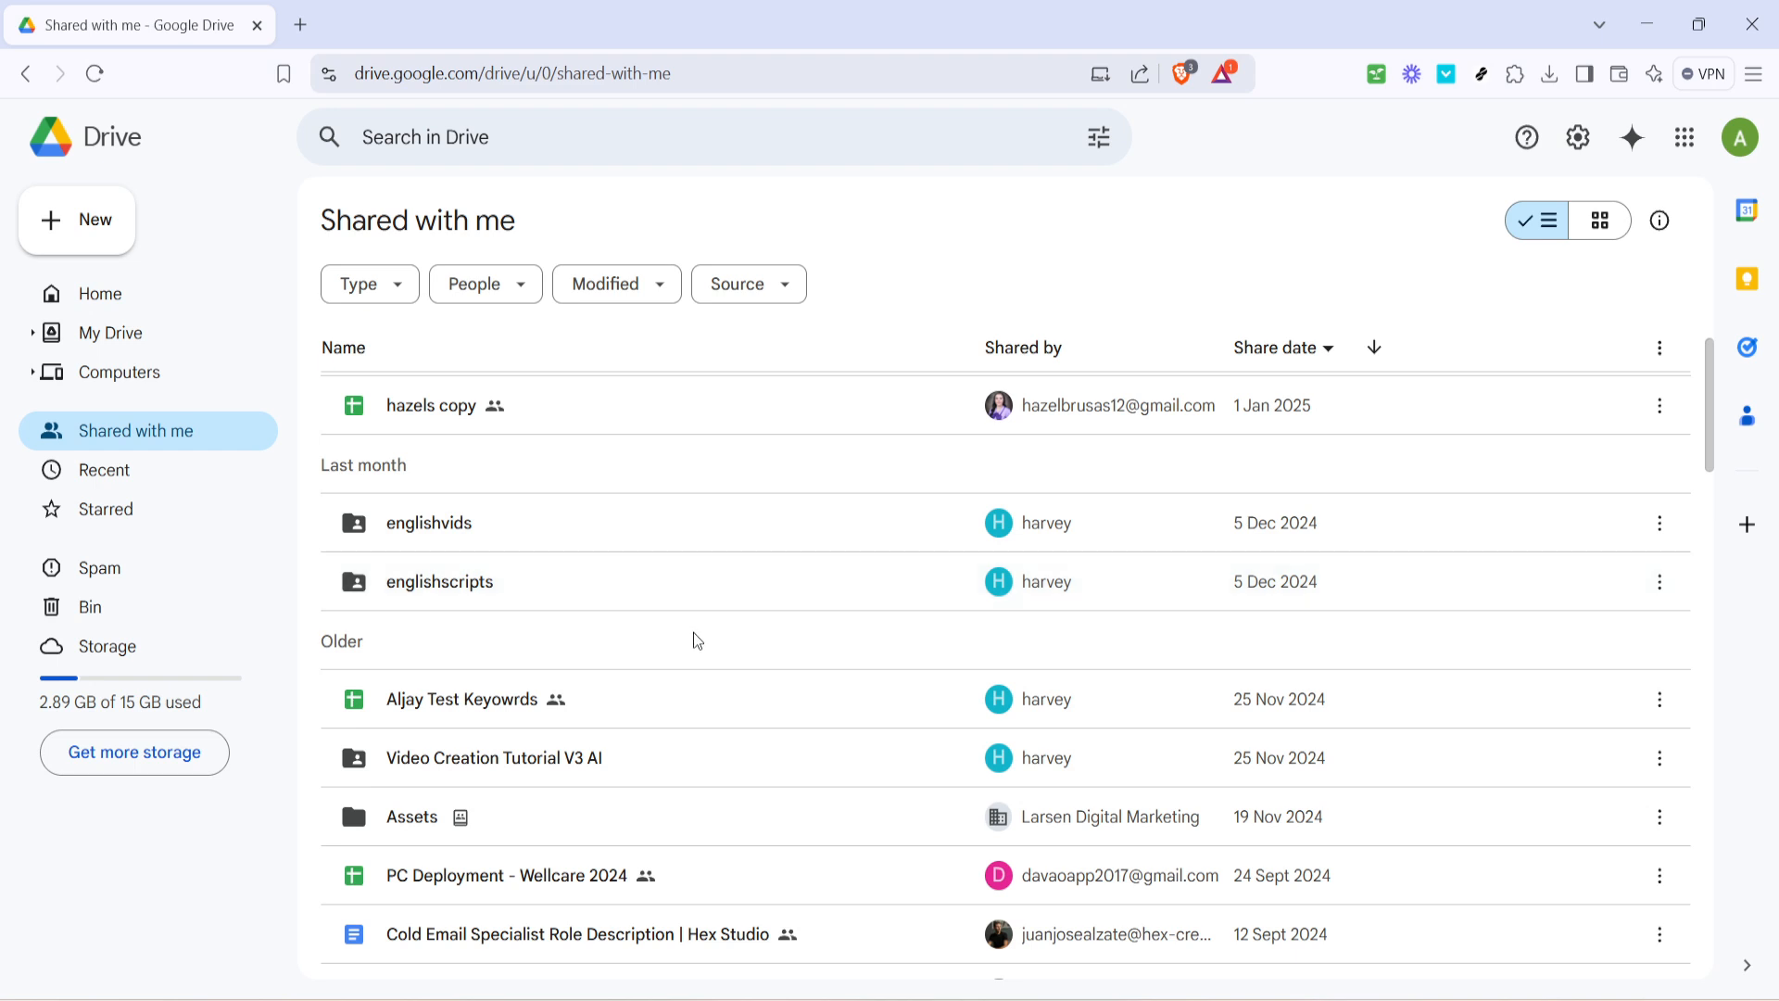
pyautogui.moveTo(776, 656)
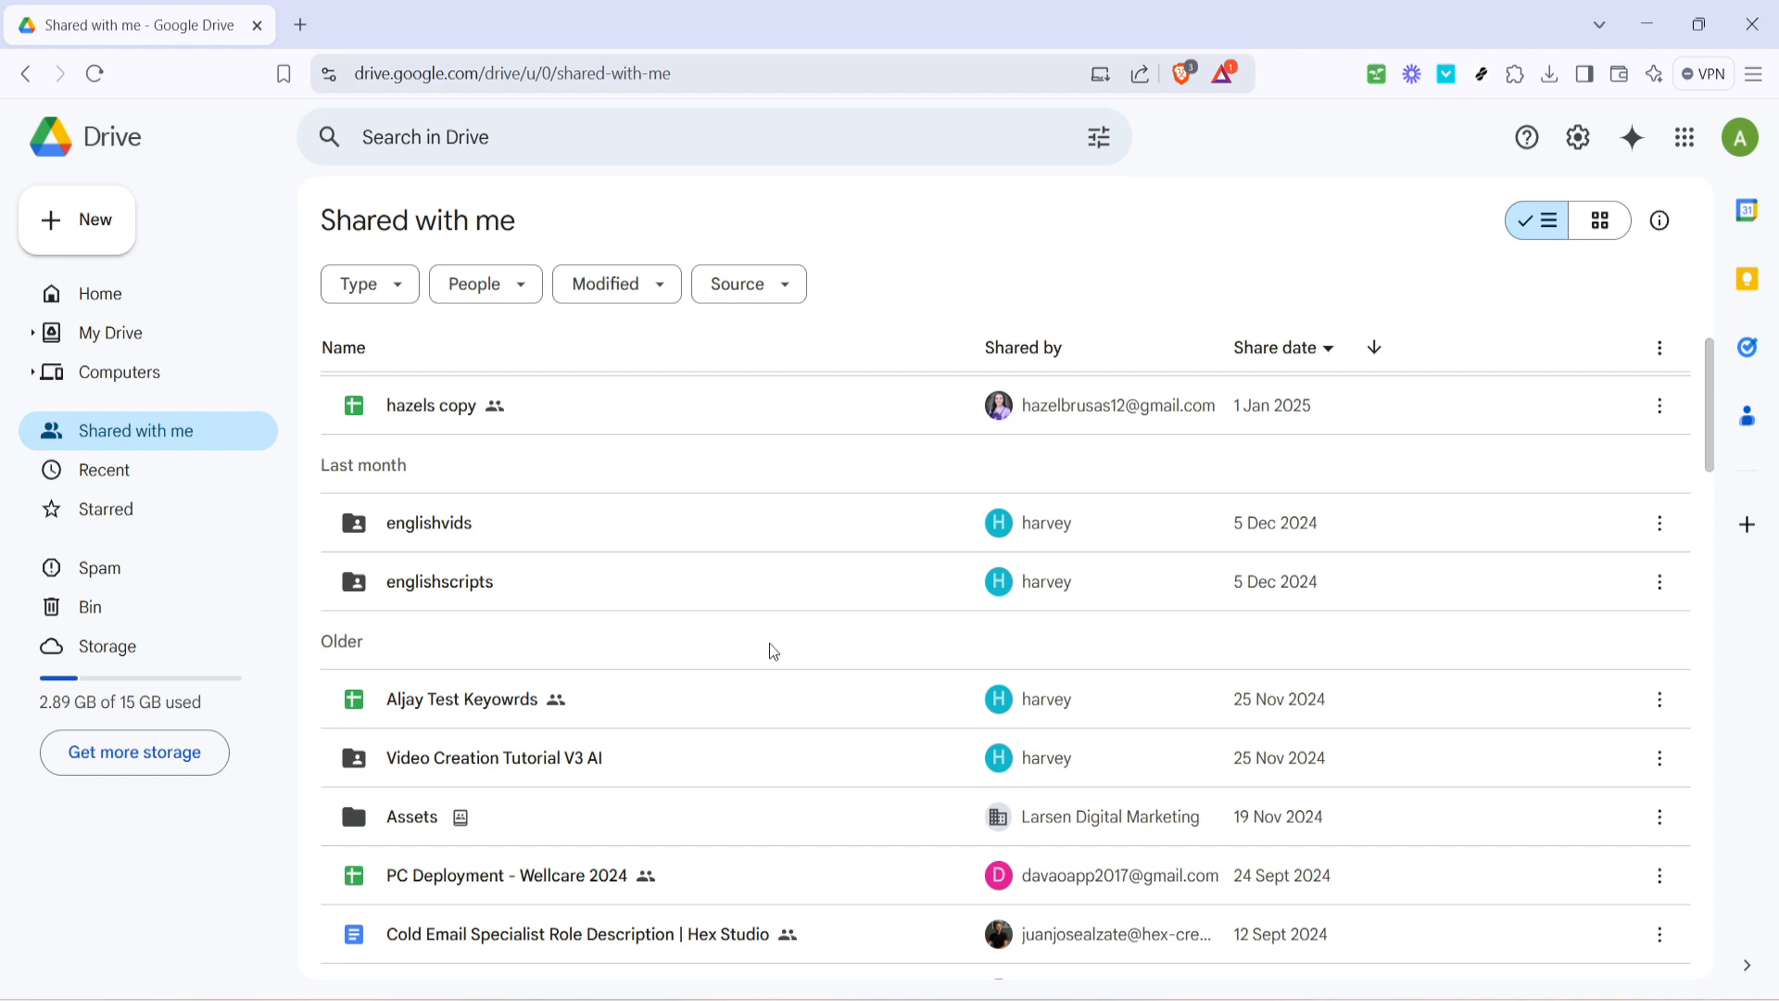
pyautogui.moveTo(763, 600)
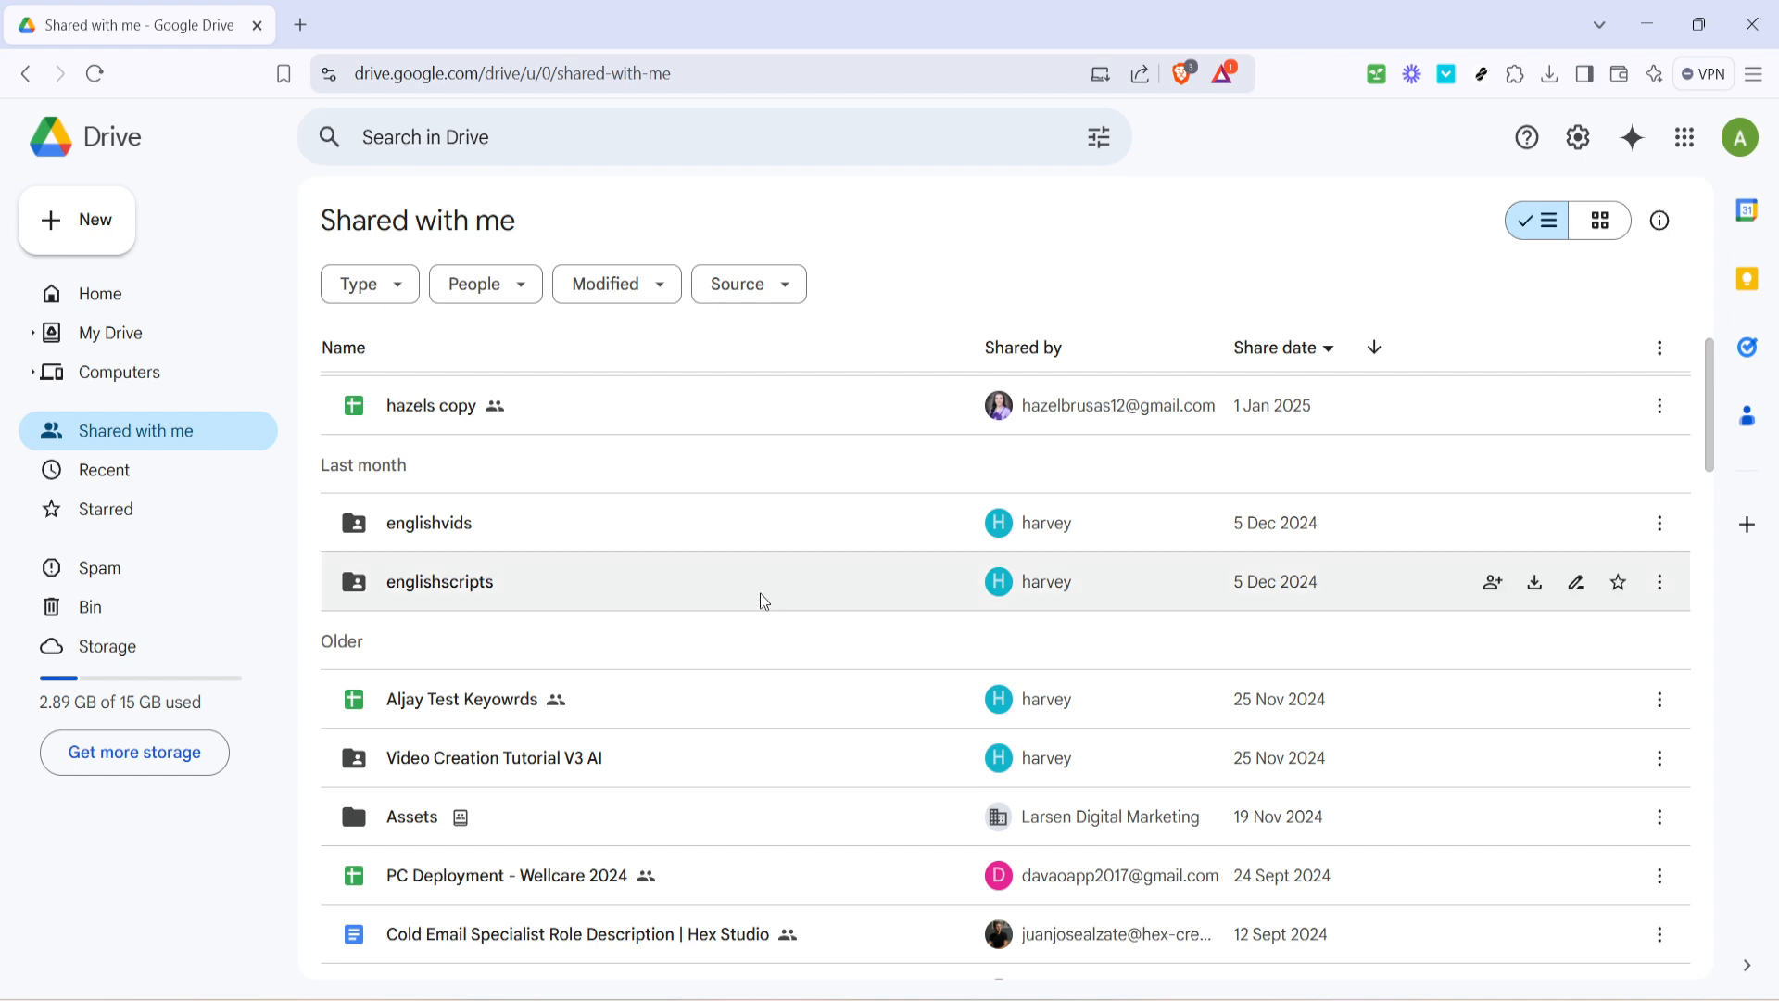